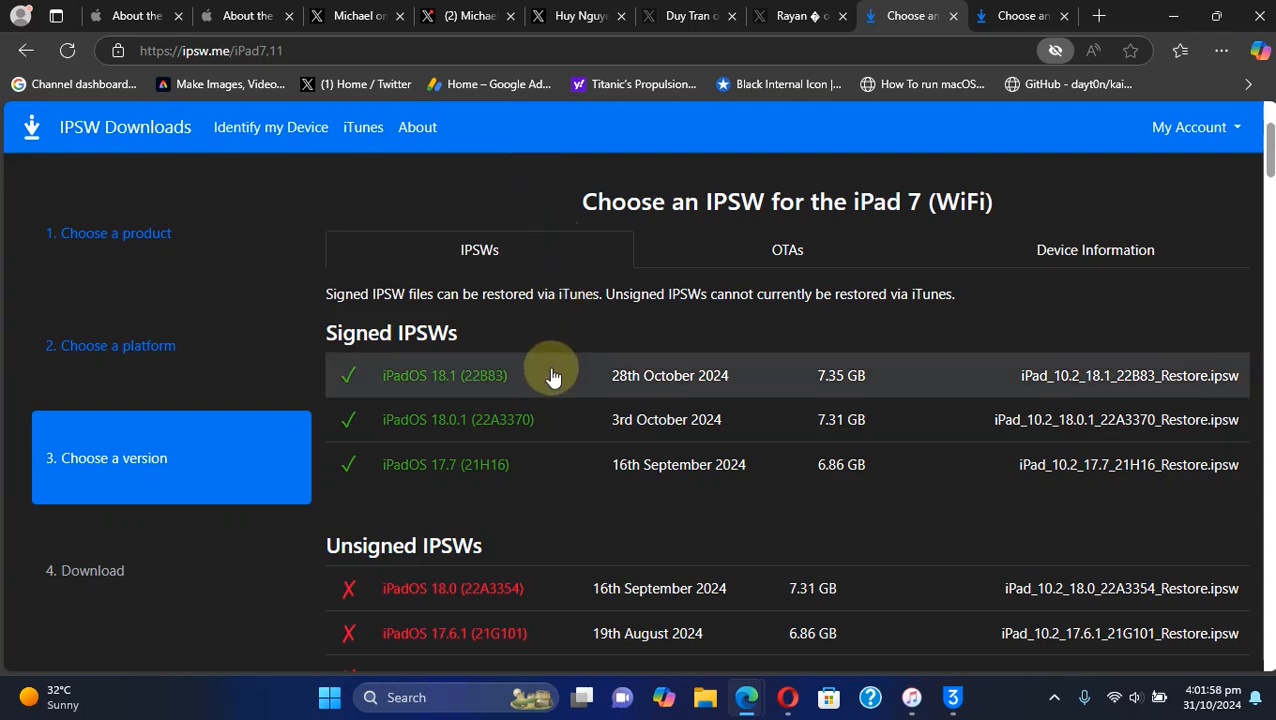
pyautogui.moveTo(1012, 70)
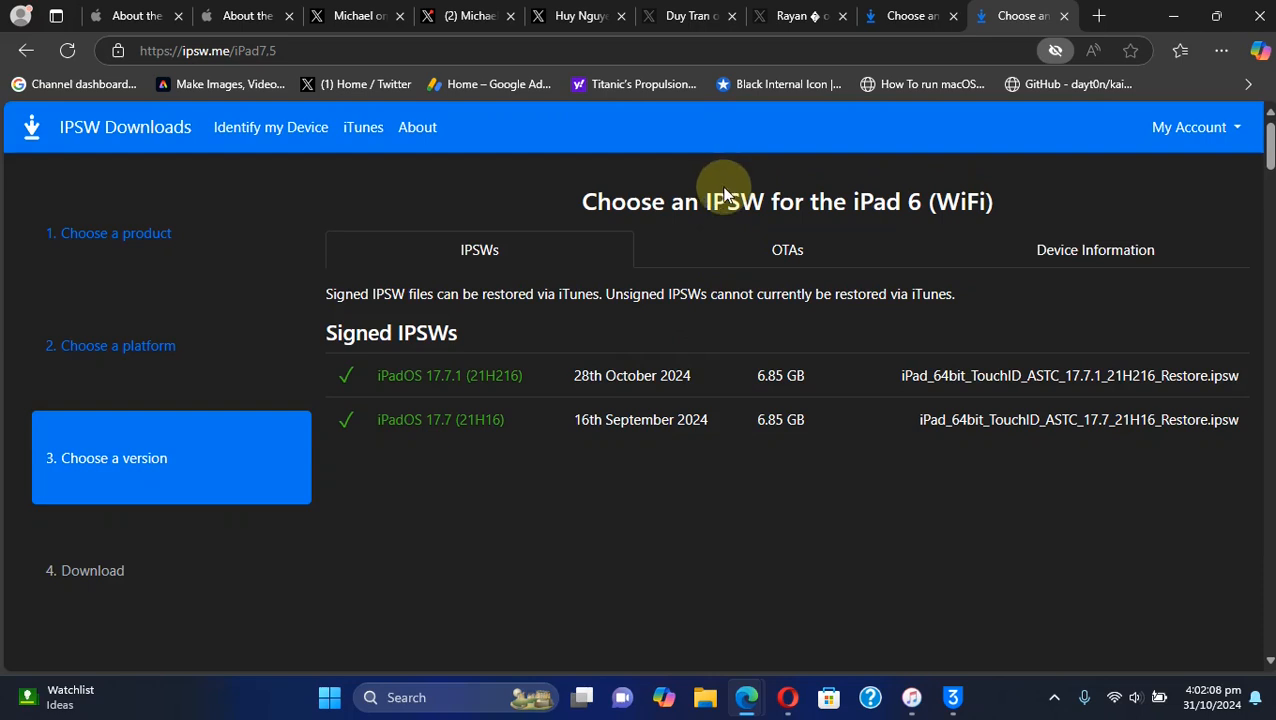
pyautogui.moveTo(467, 454)
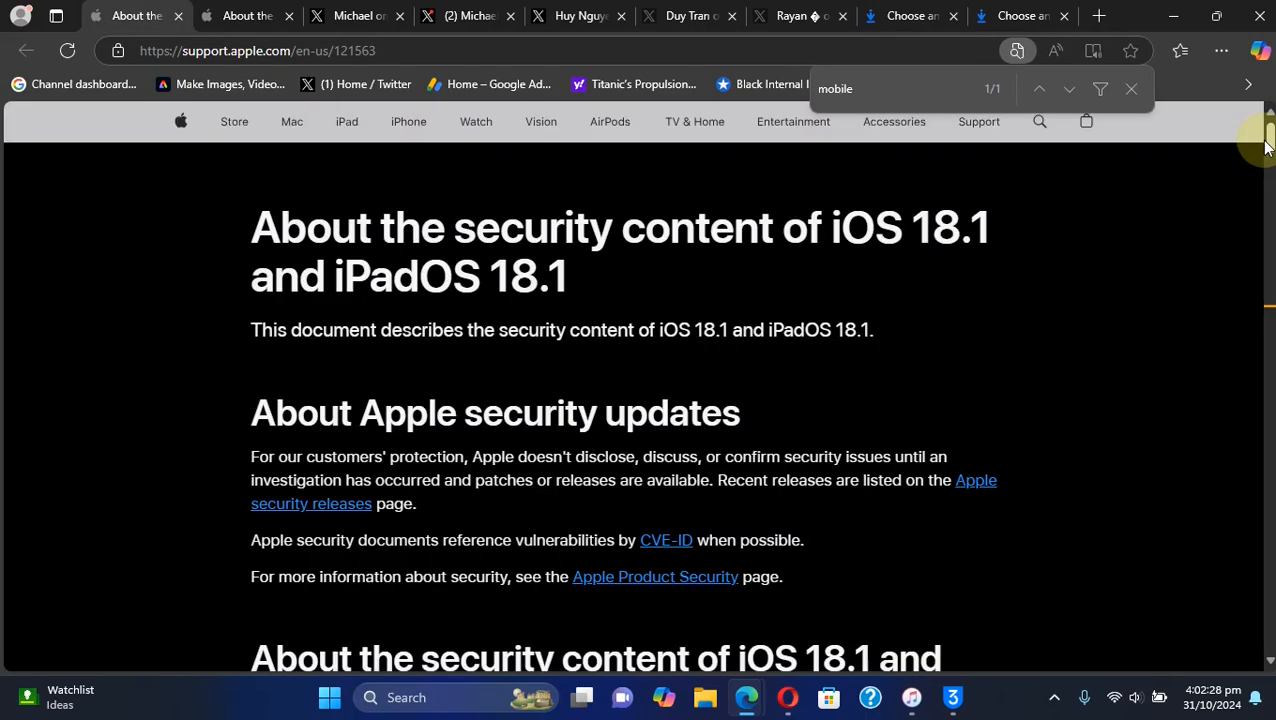
# - Scroll to the MobileBackup entries in the iOS 18.1 and 17.7.1 security notes, then switch tabs
pyautogui.scroll(-3)
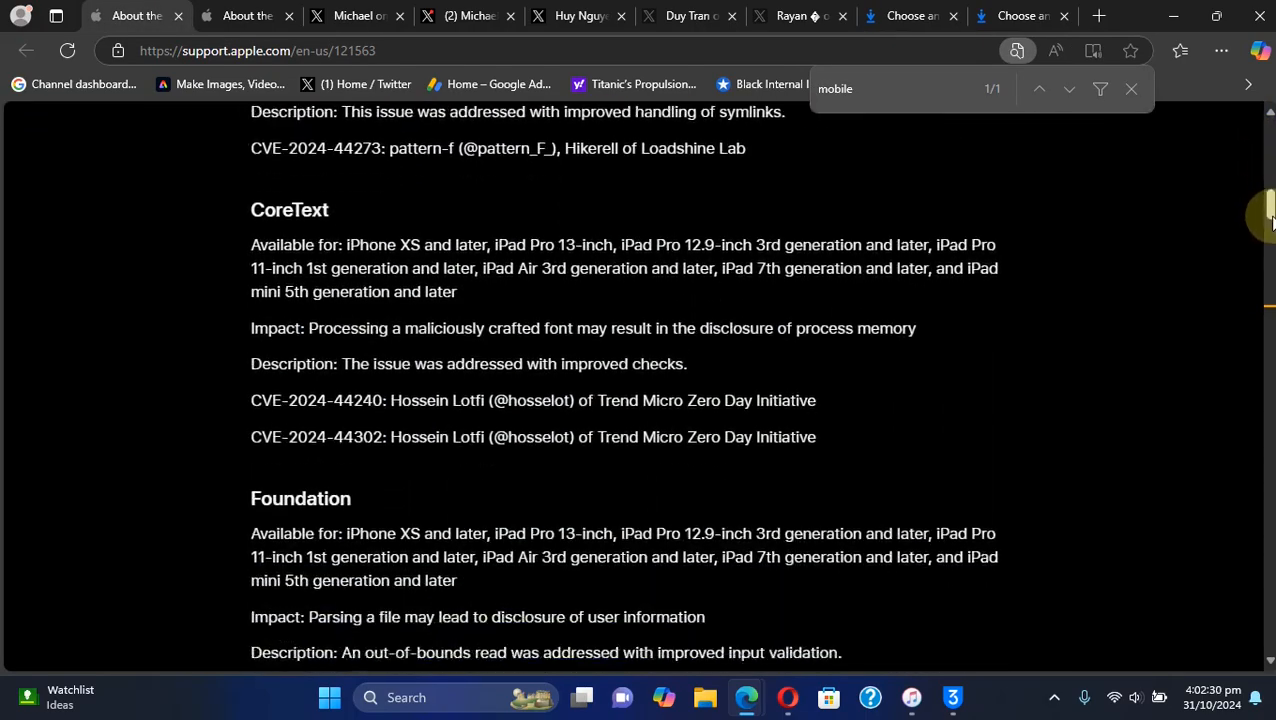
pyautogui.scroll(-3)
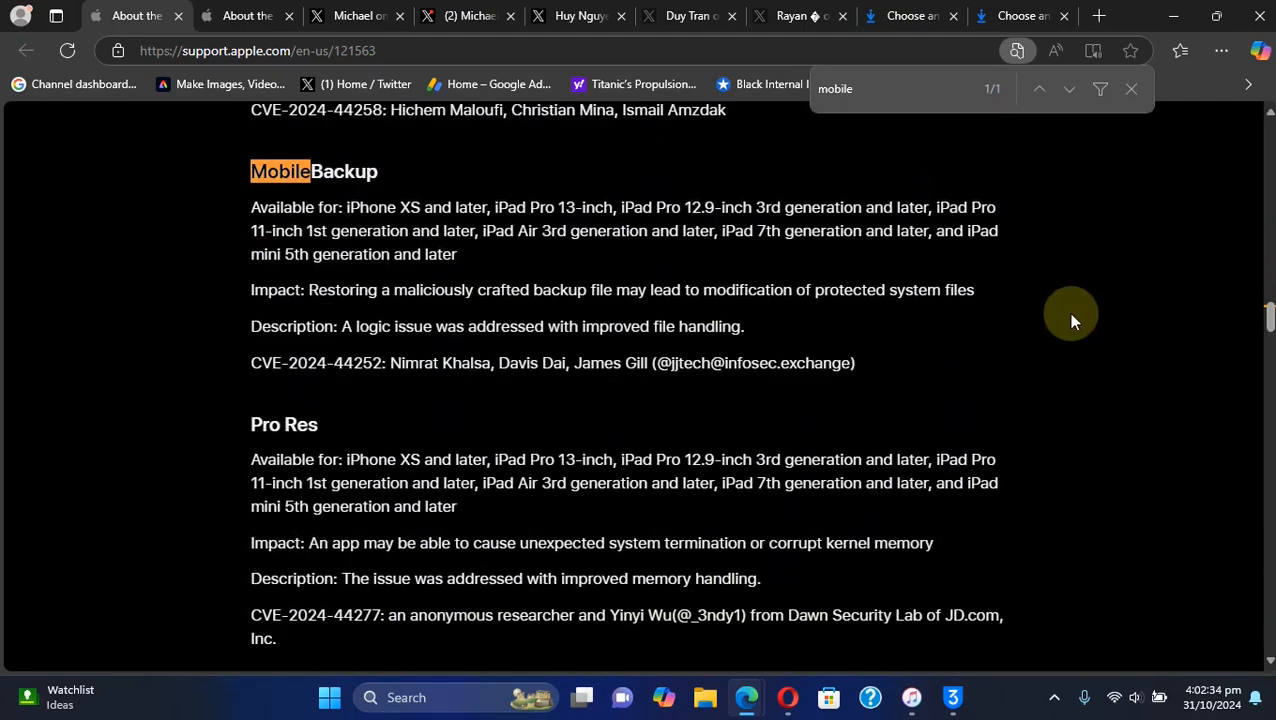
pyautogui.moveTo(505, 241)
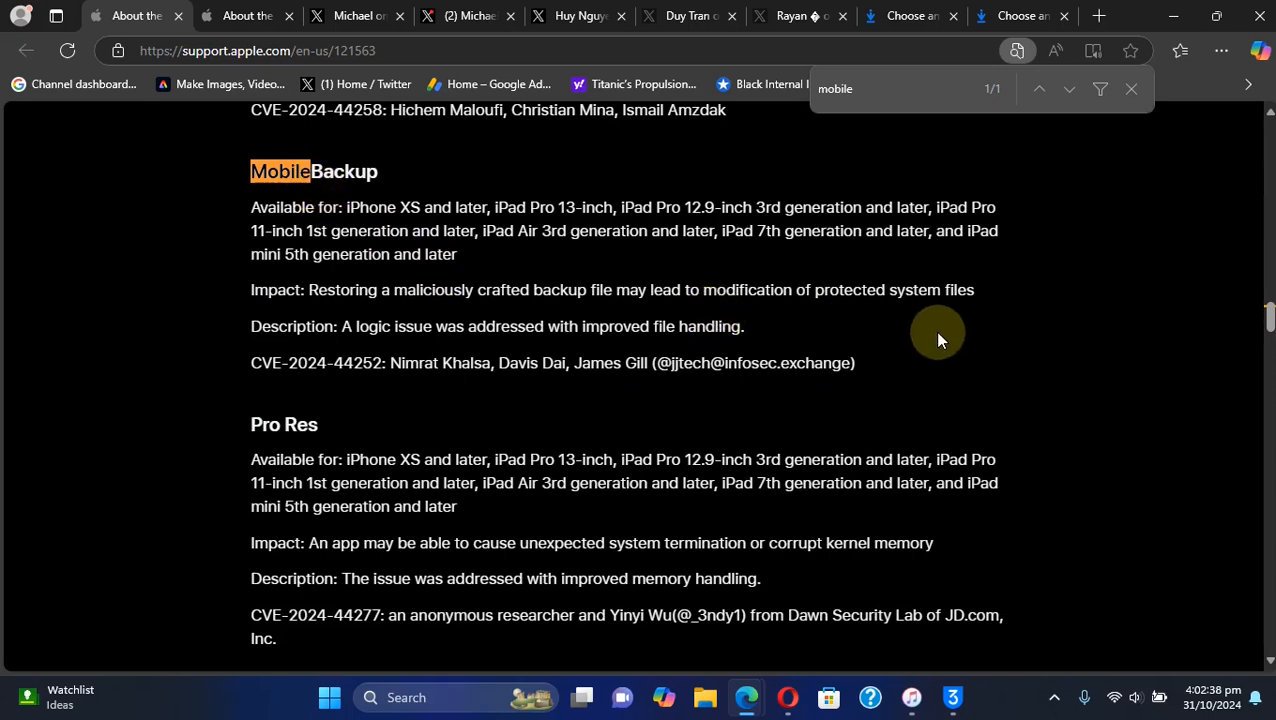
pyautogui.moveTo(354, 145)
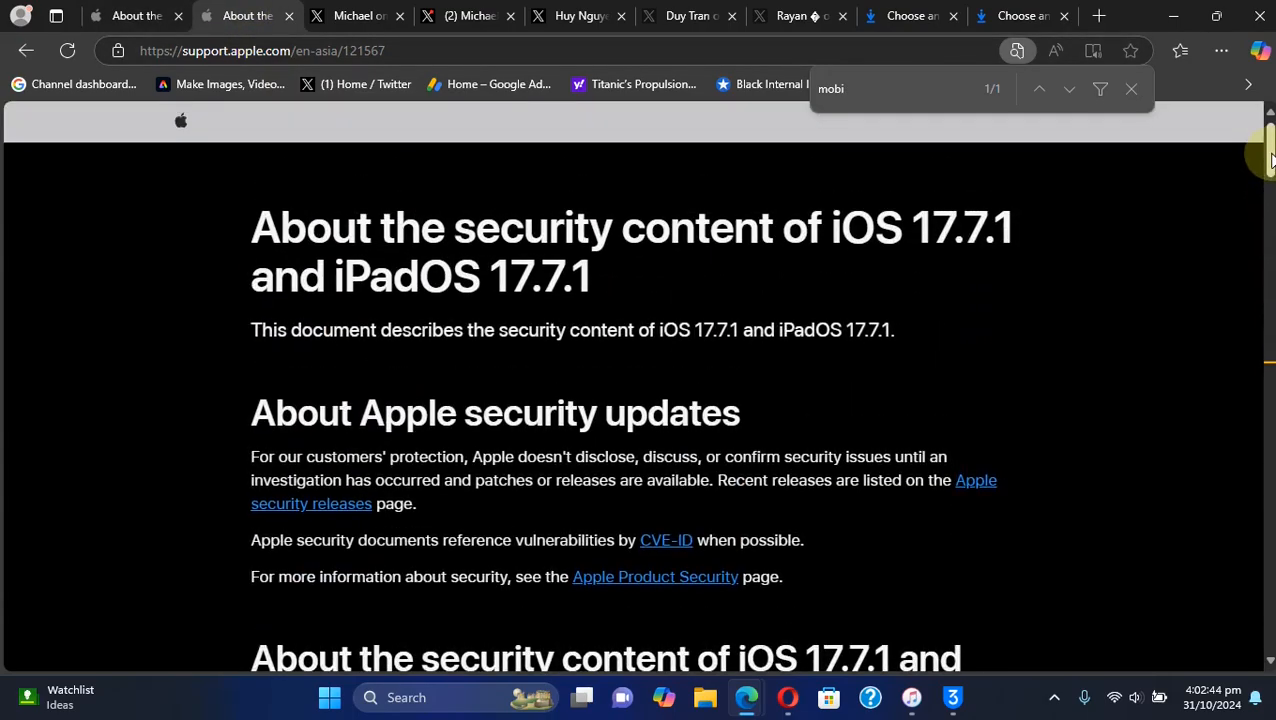
pyautogui.scroll(-3)
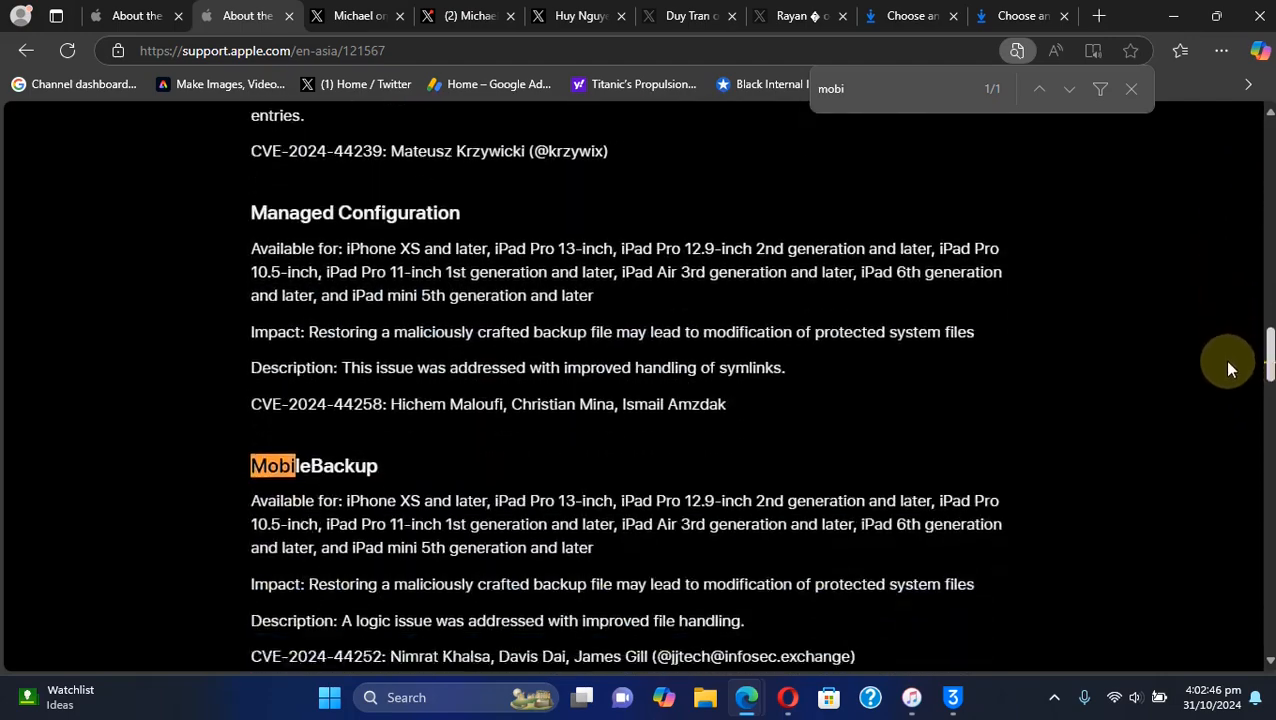
pyautogui.click(575, 15)
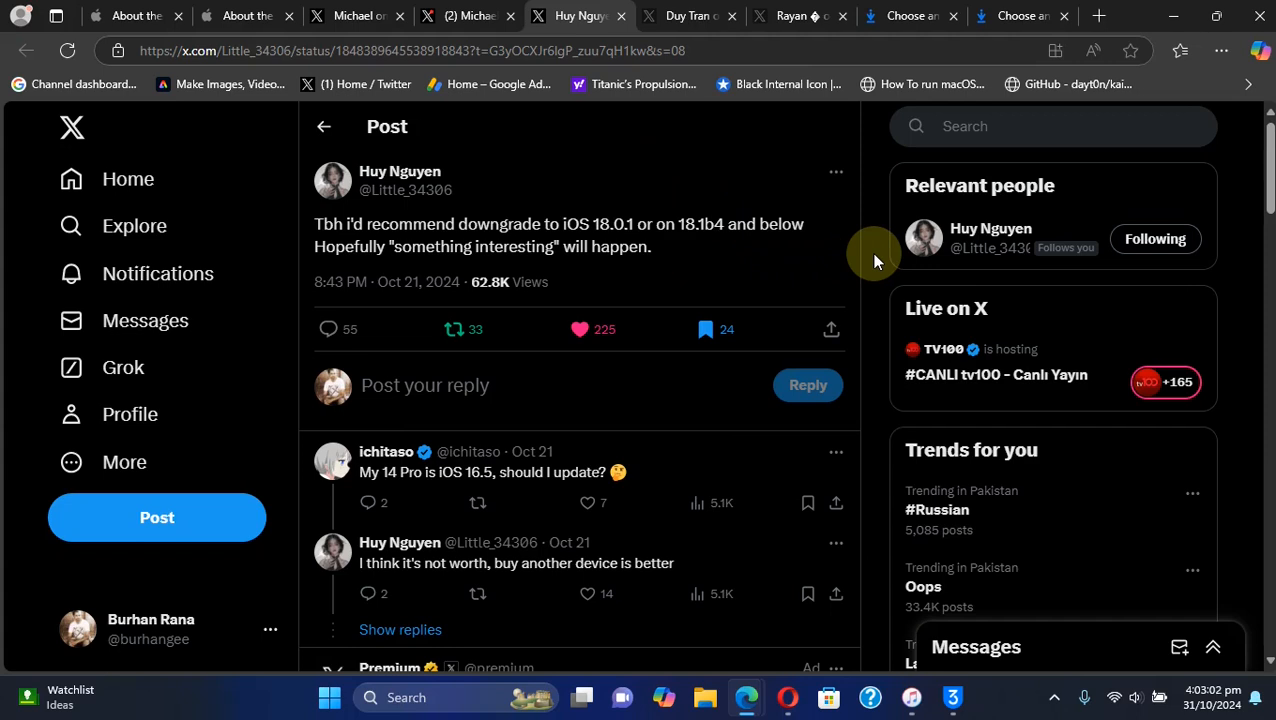
pyautogui.moveTo(823, 265)
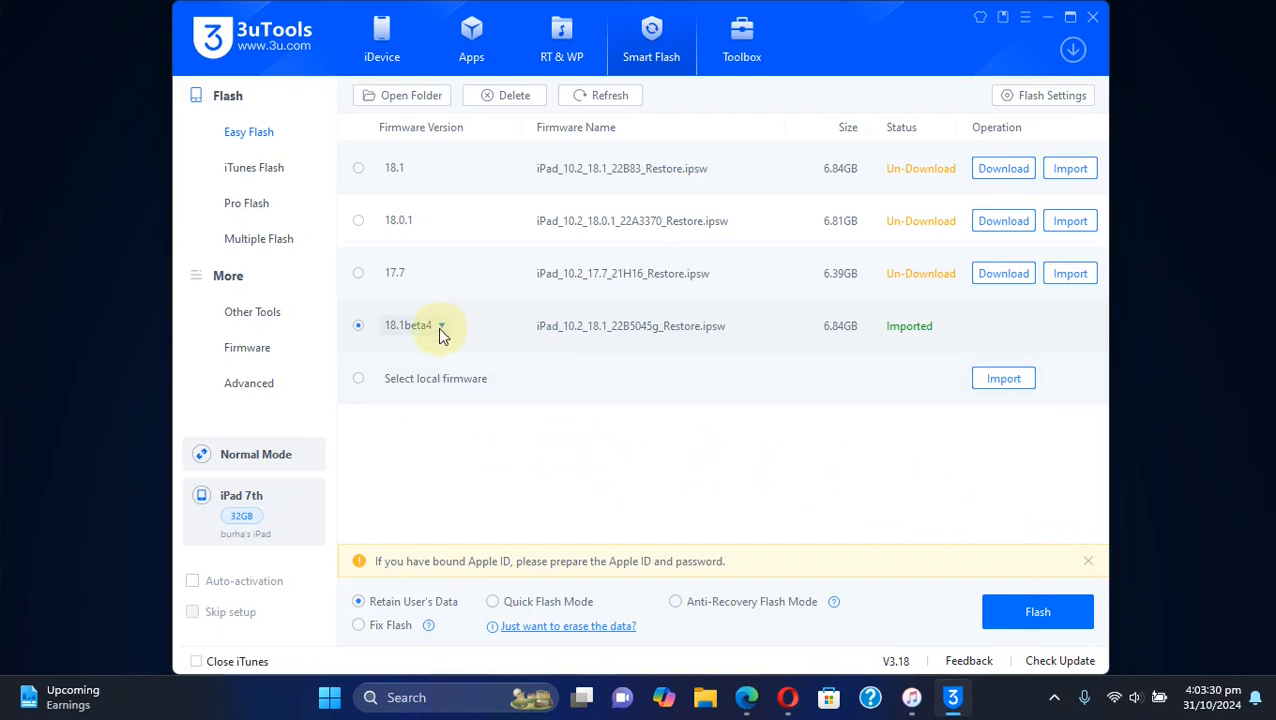
pyautogui.click(441, 325)
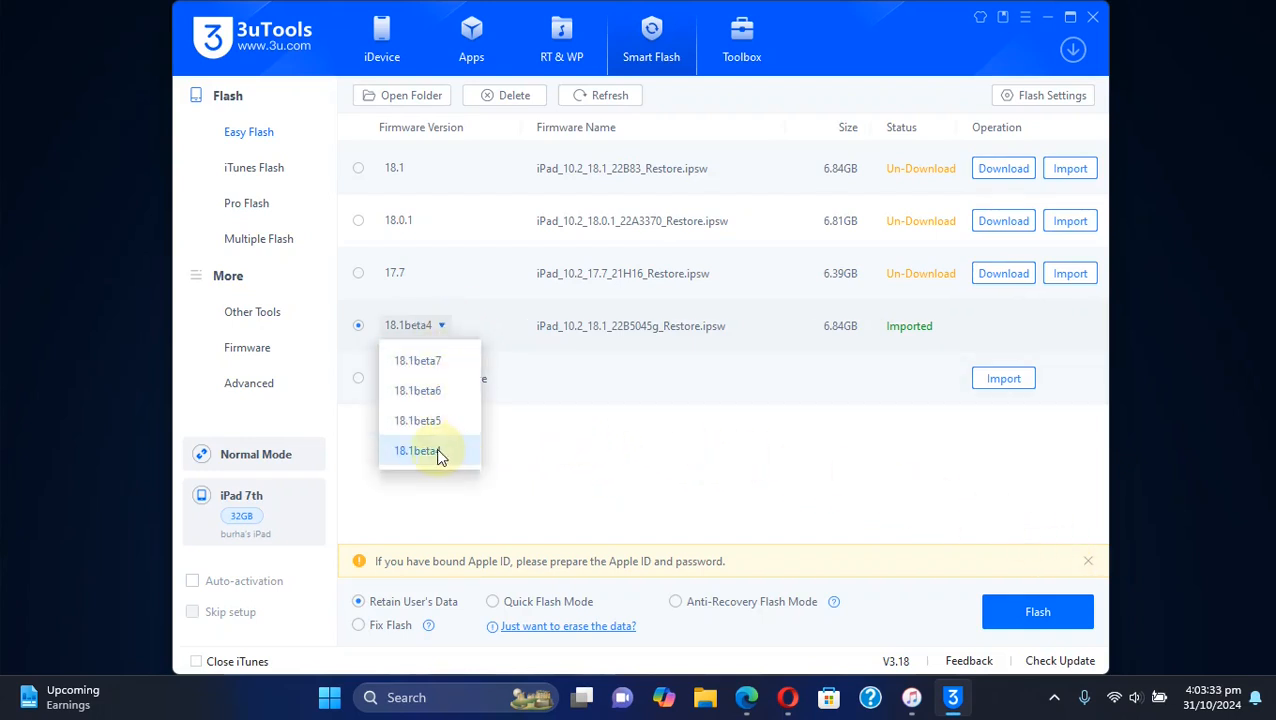
pyautogui.click(417, 450)
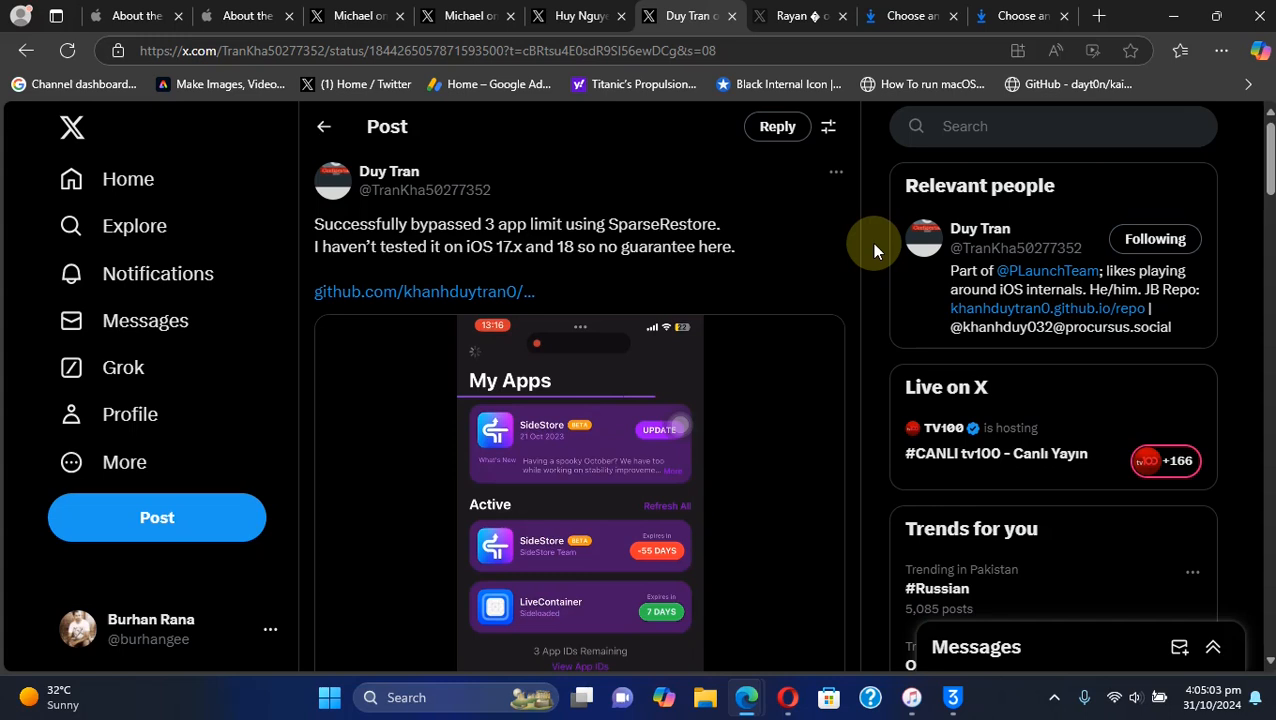
pyautogui.moveTo(878, 260)
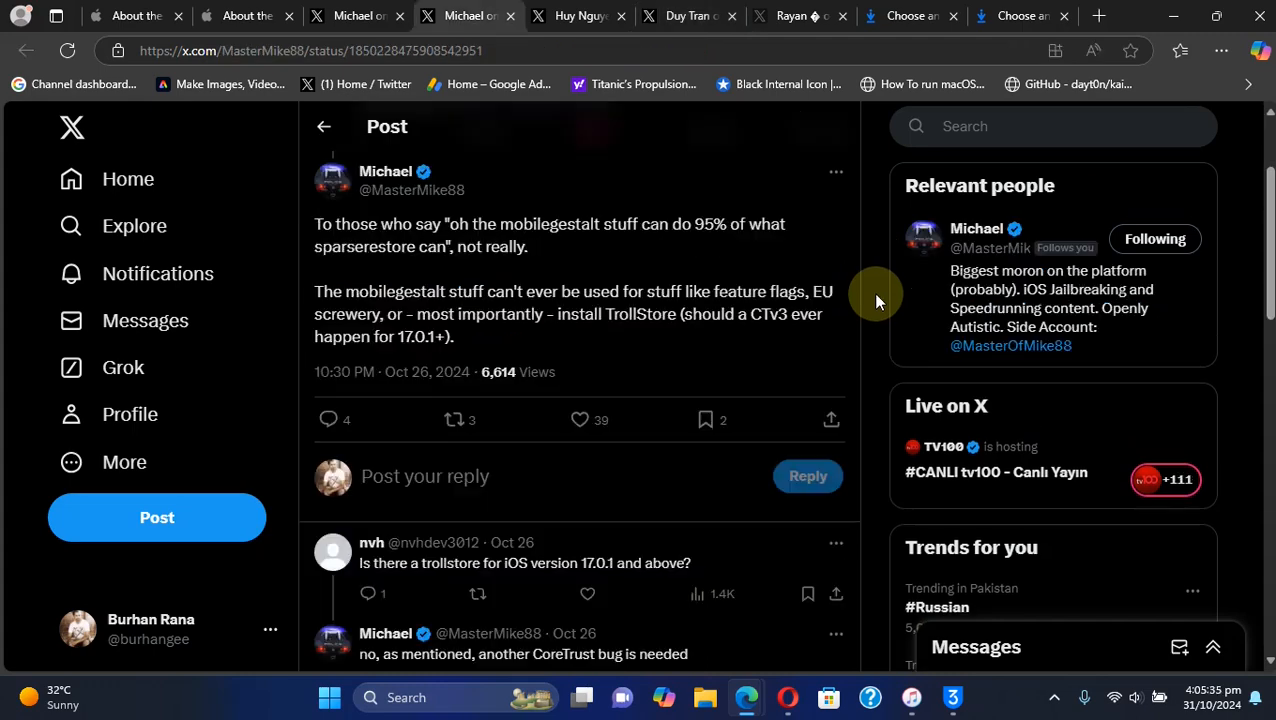
pyautogui.moveTo(850, 358)
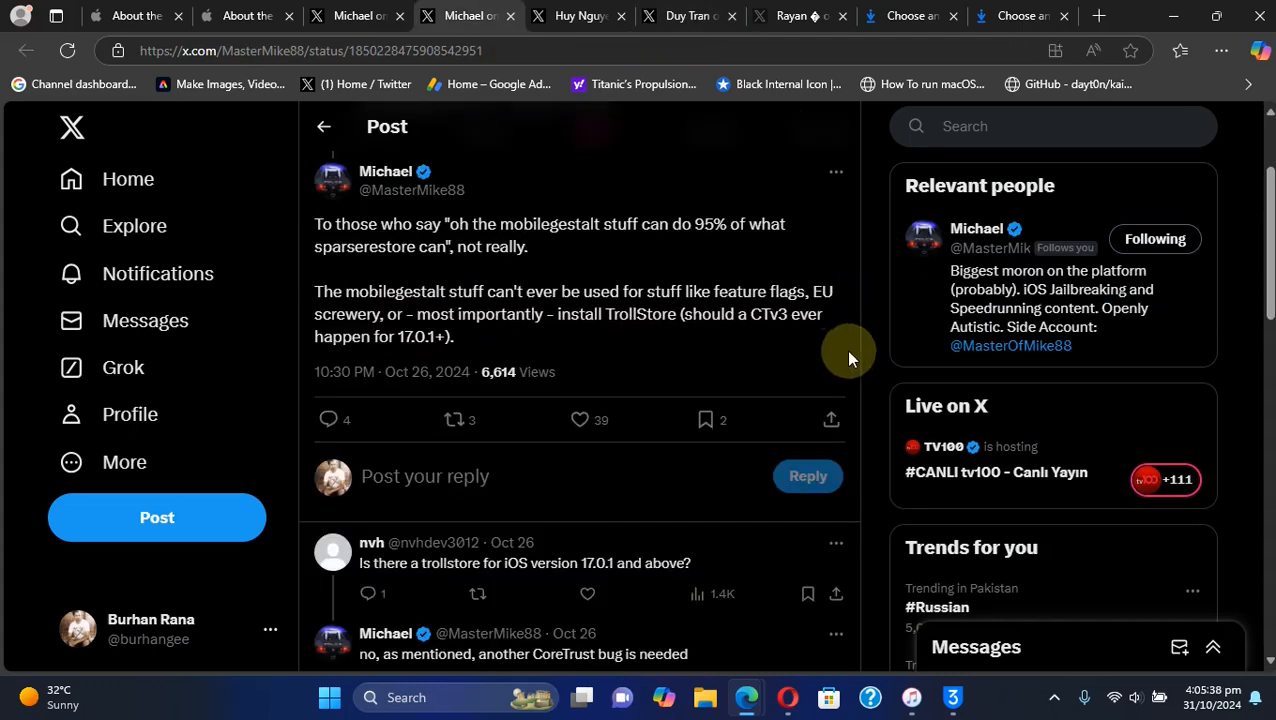
pyautogui.moveTo(795, 320)
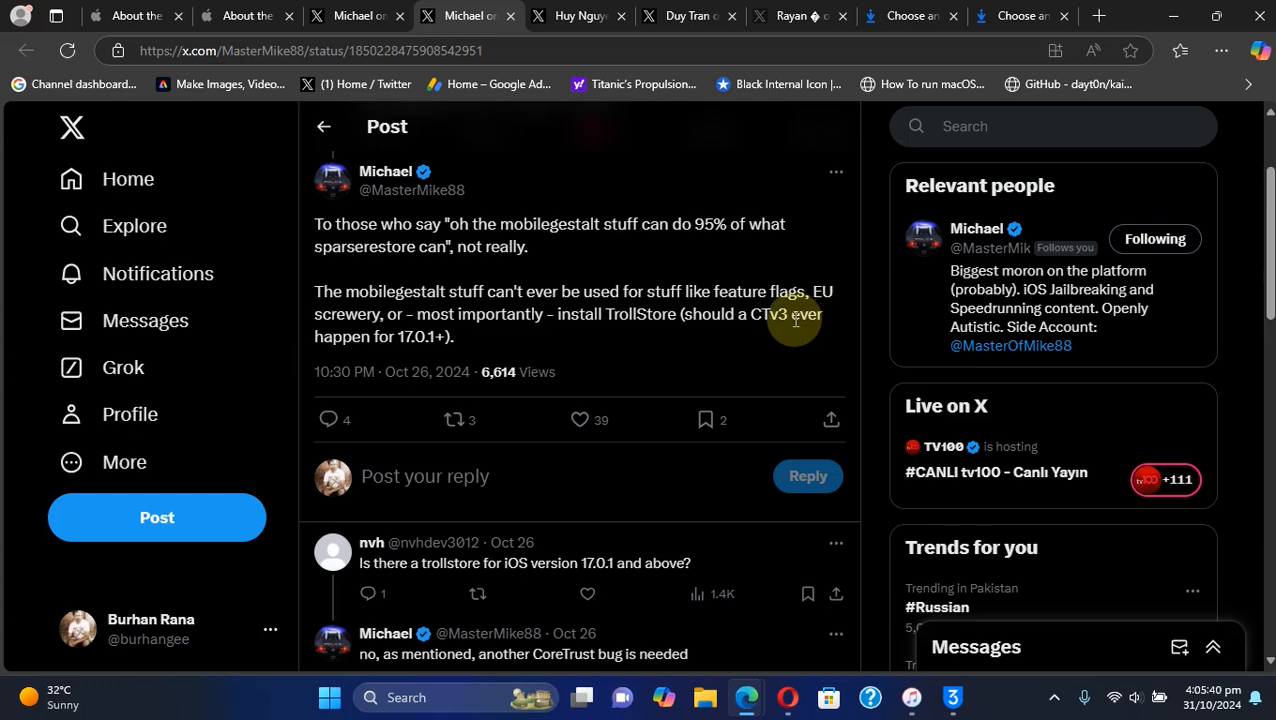
pyautogui.moveTo(870, 300)
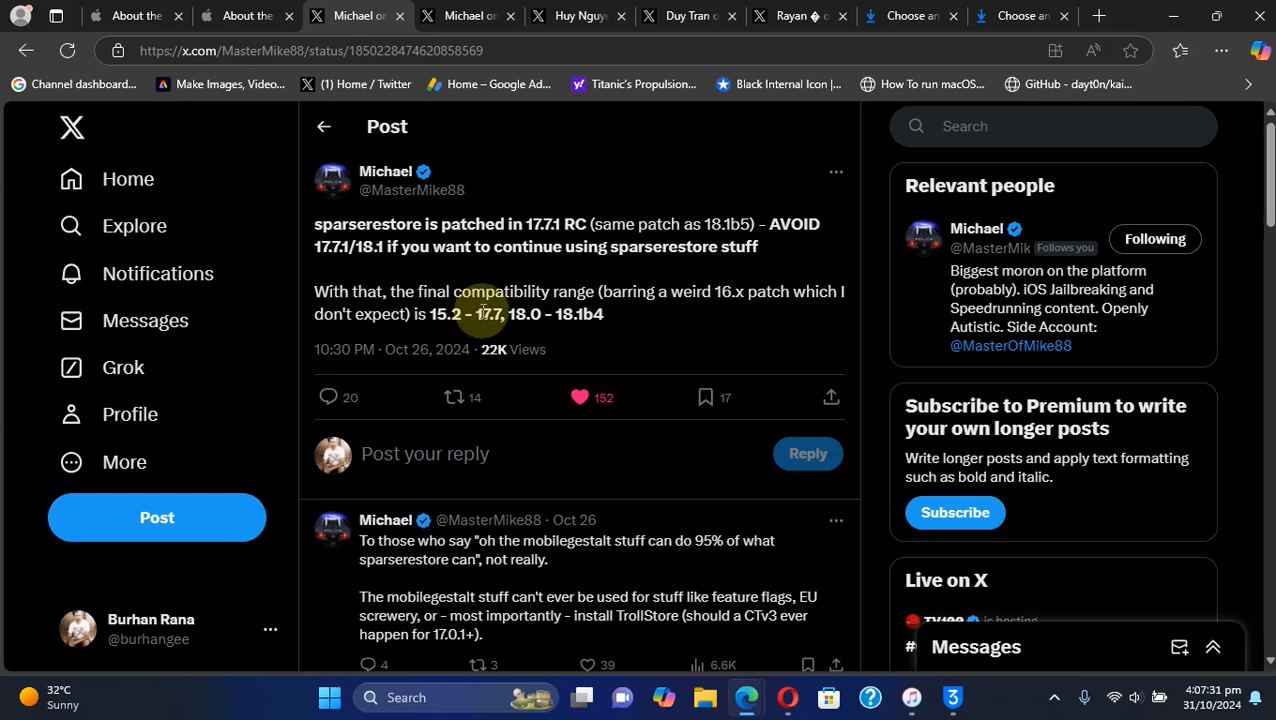
pyautogui.moveTo(520, 313)
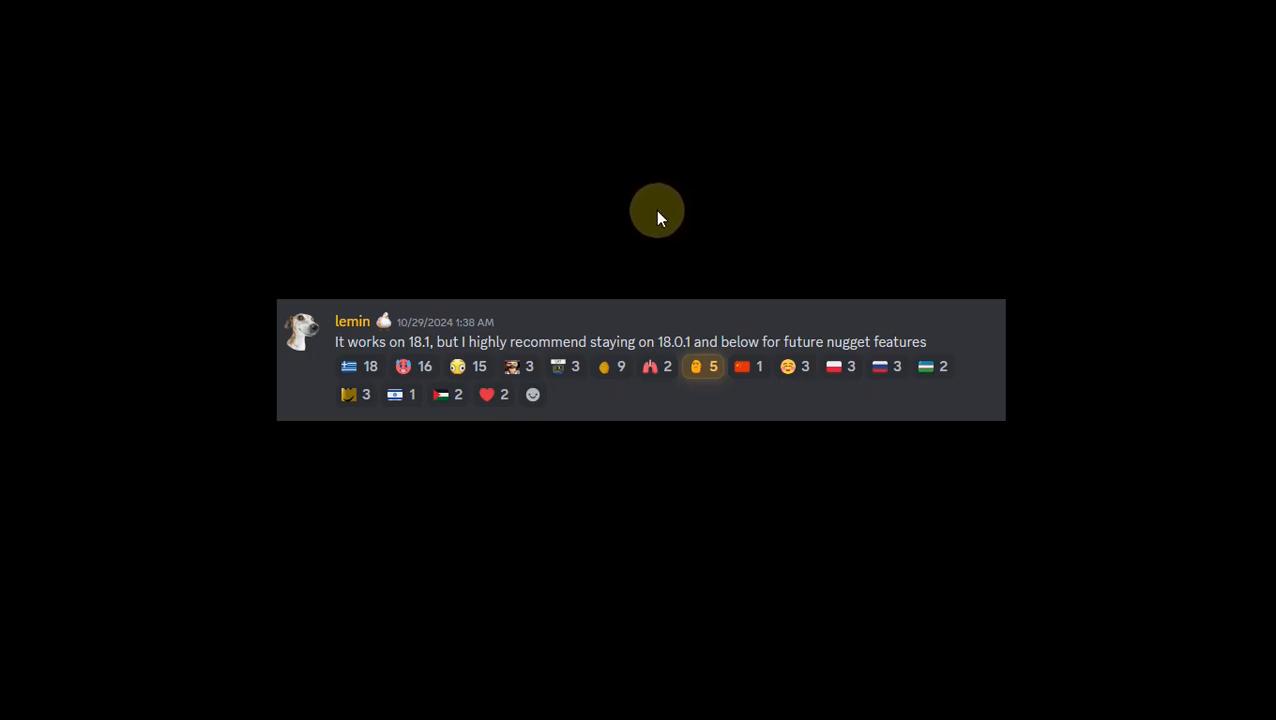
pyautogui.moveTo(688, 224)
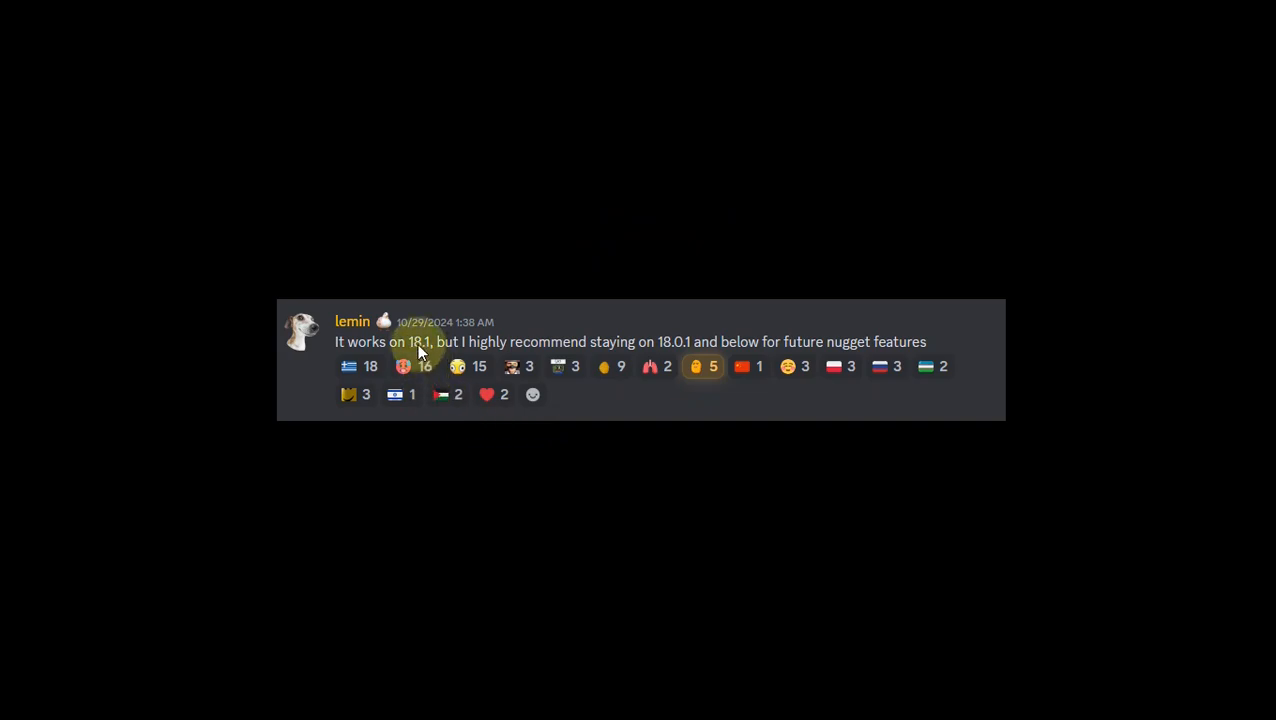
pyautogui.moveTo(650, 245)
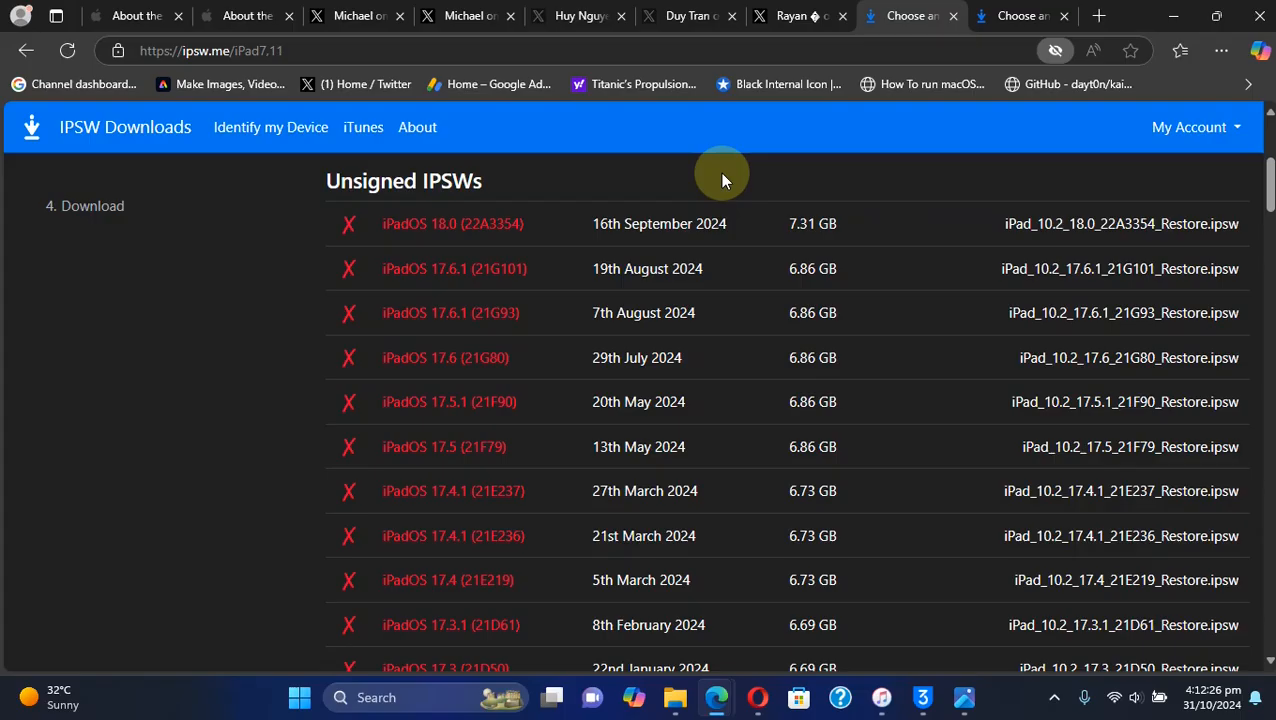
pyautogui.moveTo(540, 357)
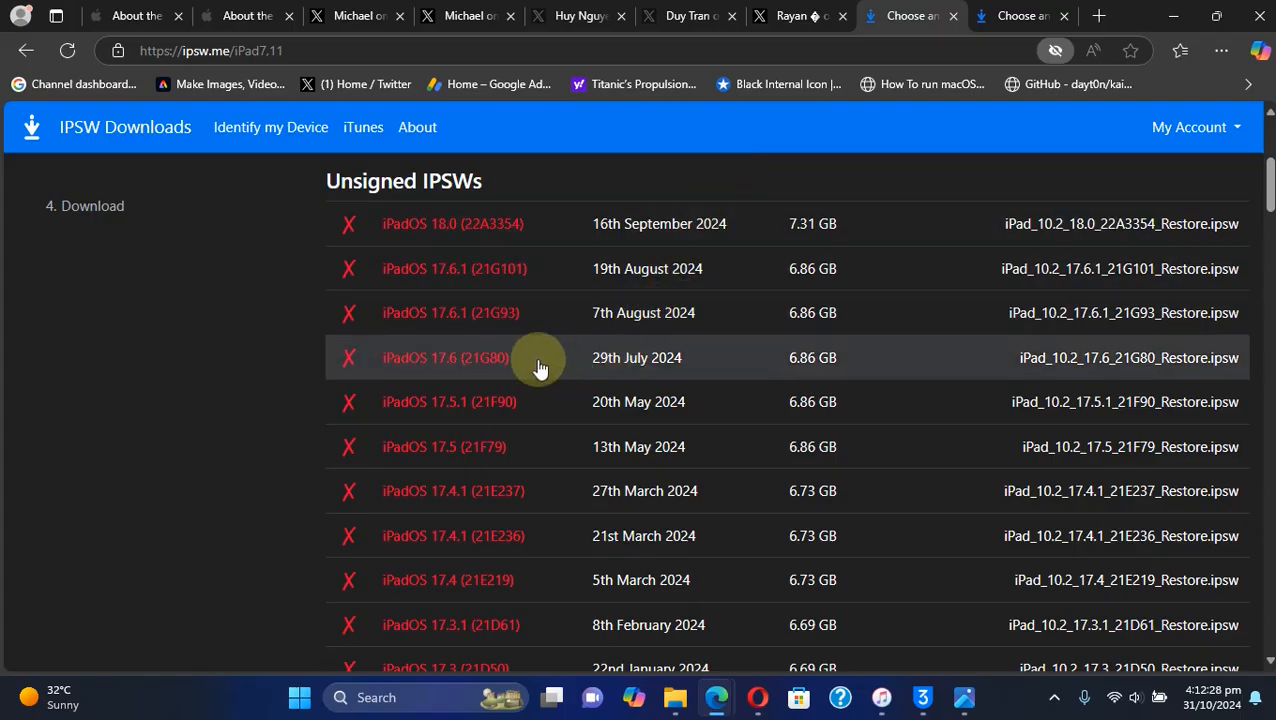
pyautogui.moveTo(546, 447)
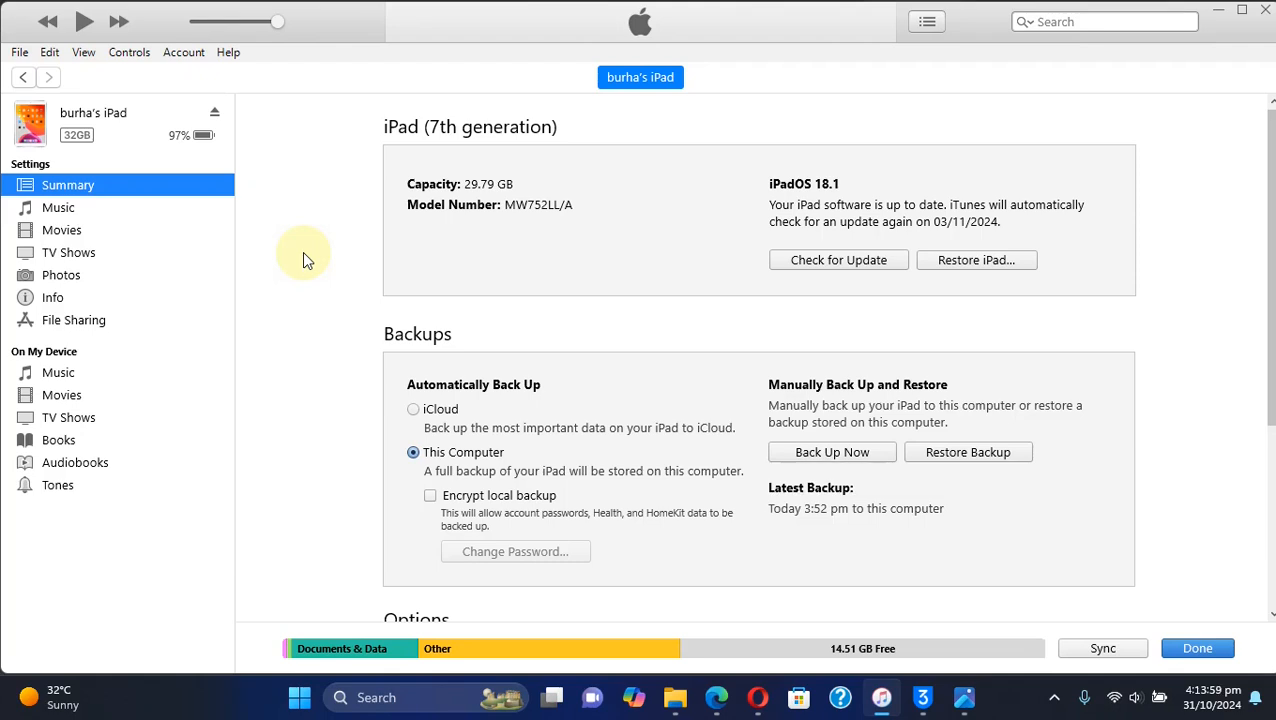
pyautogui.moveTo(618, 352)
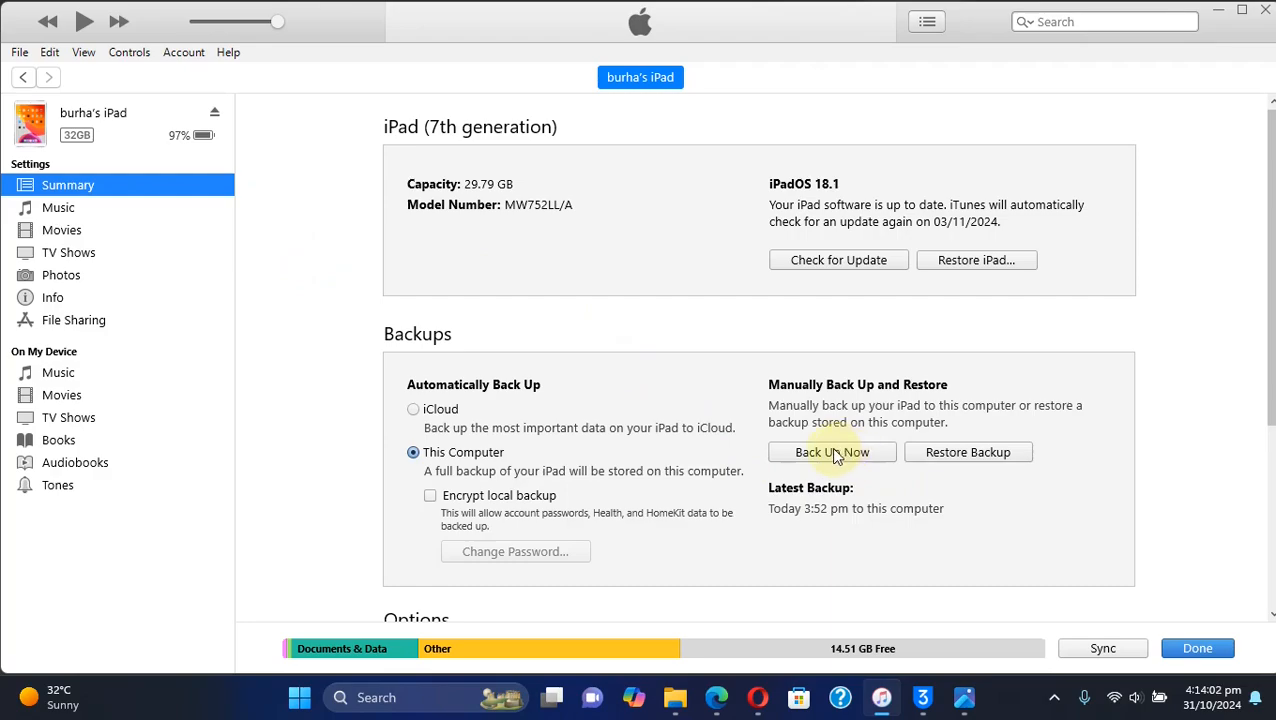
# - Back up the iPad (7th generation) to this computer with Back Up Now
pyautogui.click(715, 697)
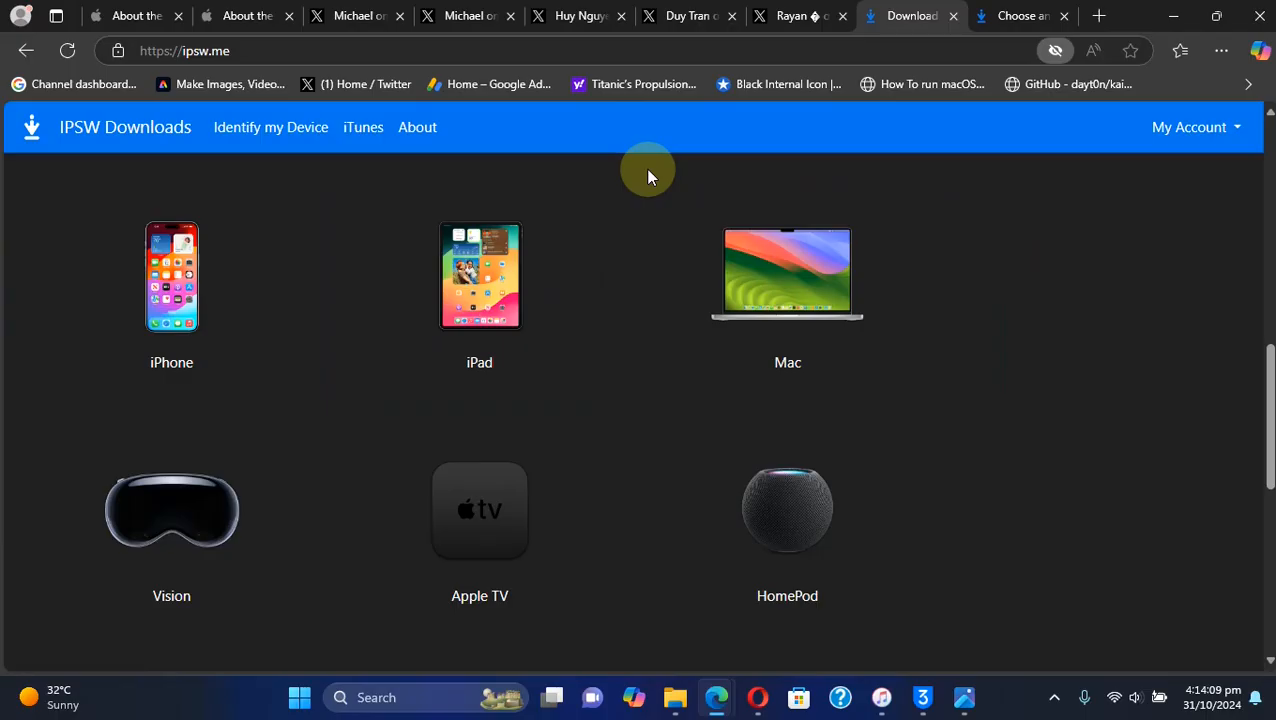
pyautogui.moveTo(648, 170)
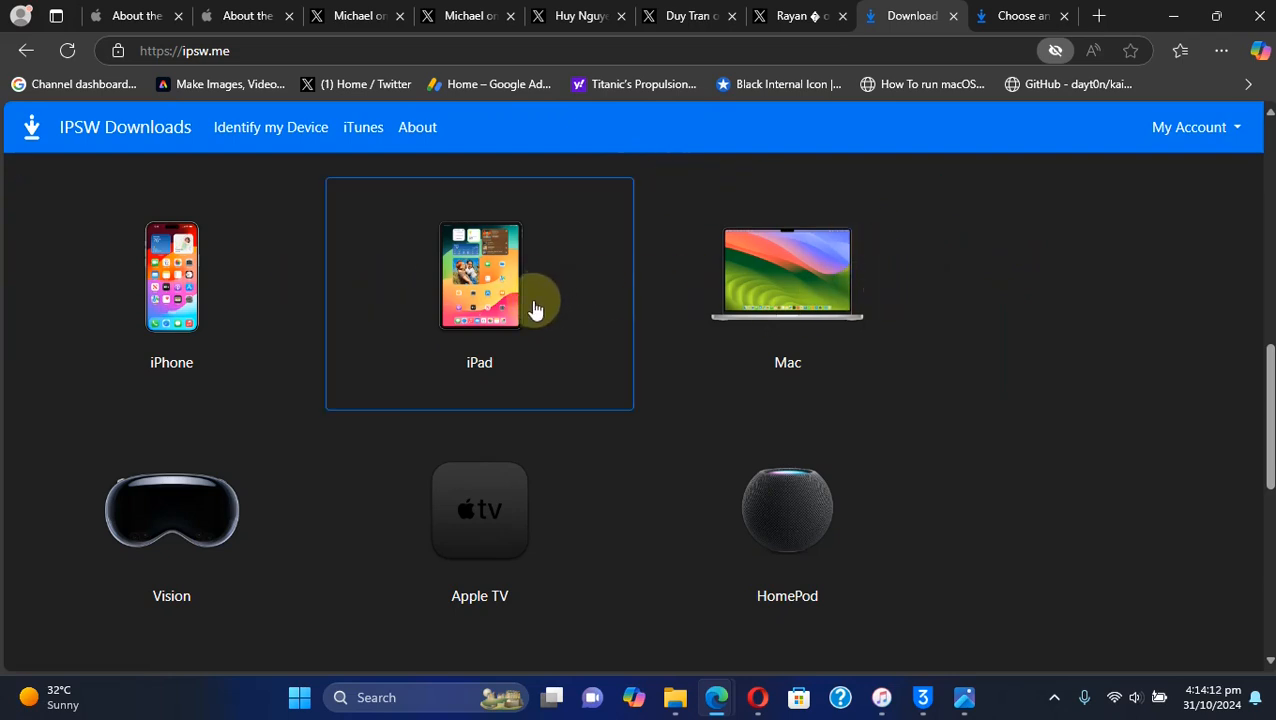
# - Choose the iPad category, then the iPad 7 (WiFi) firmware page
pyautogui.click(479, 276)
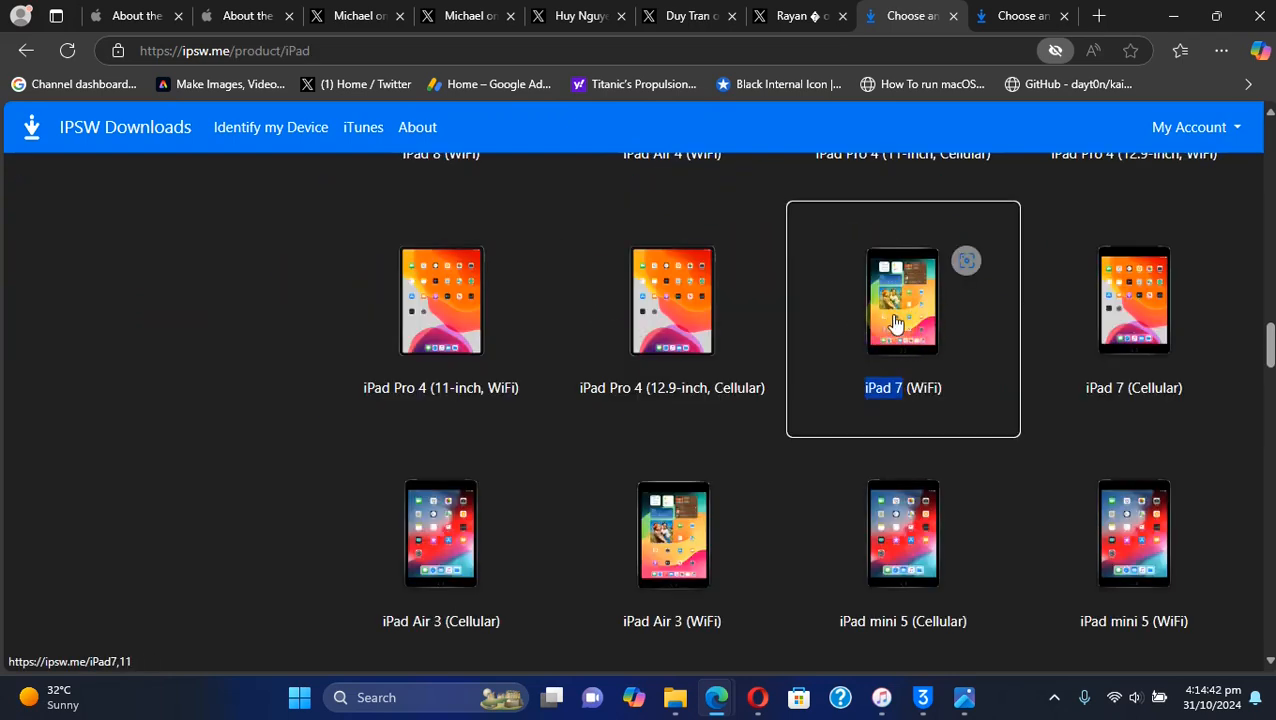
pyautogui.click(902, 300)
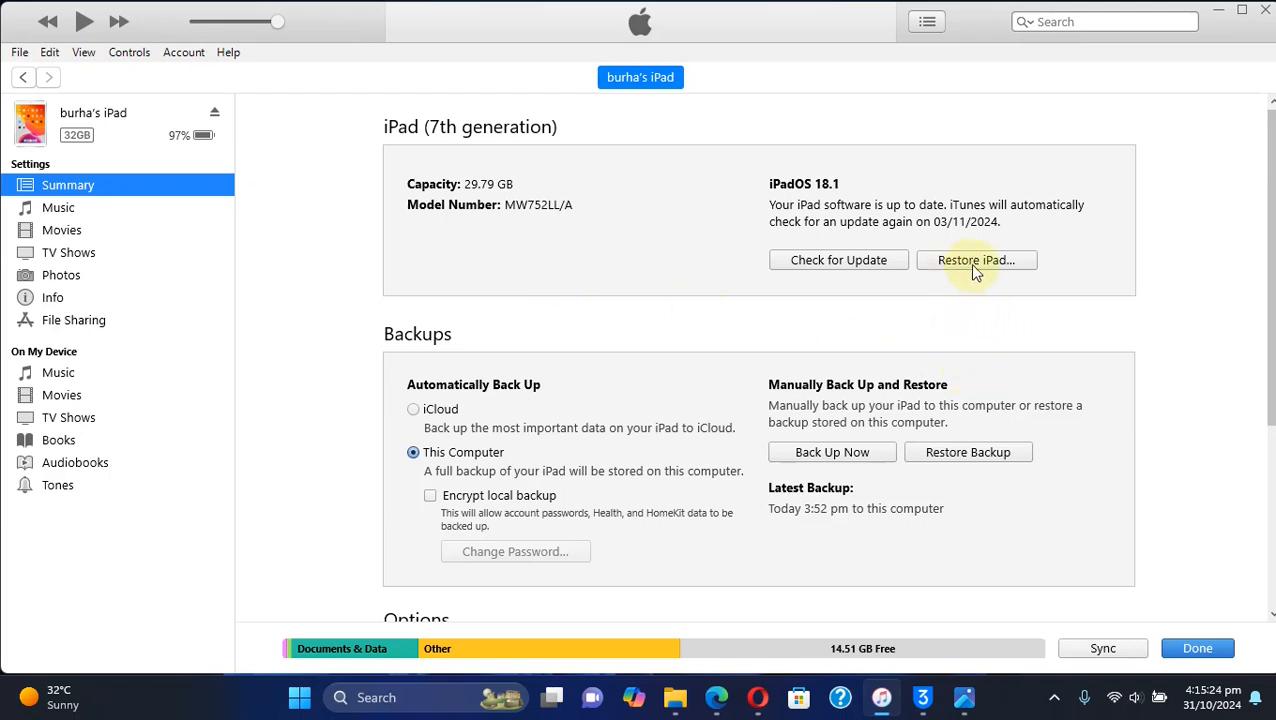
pyautogui.moveTo(978, 337)
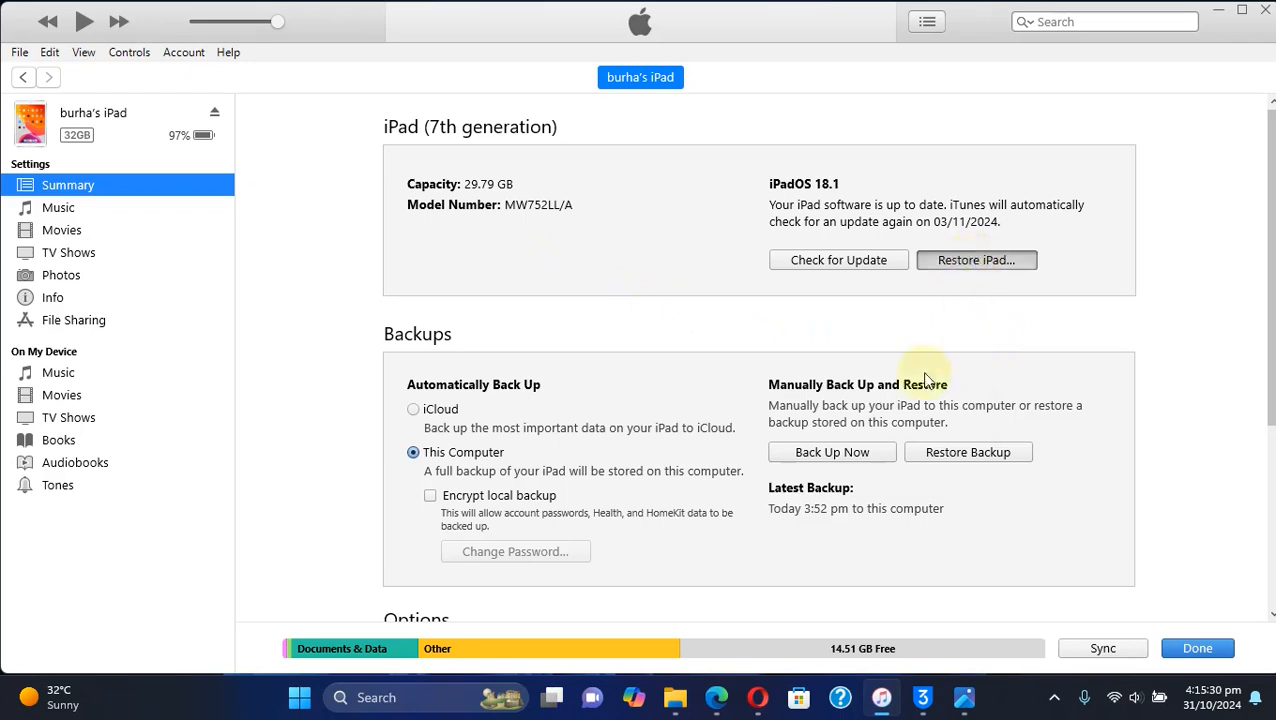
pyautogui.moveTo(700, 318)
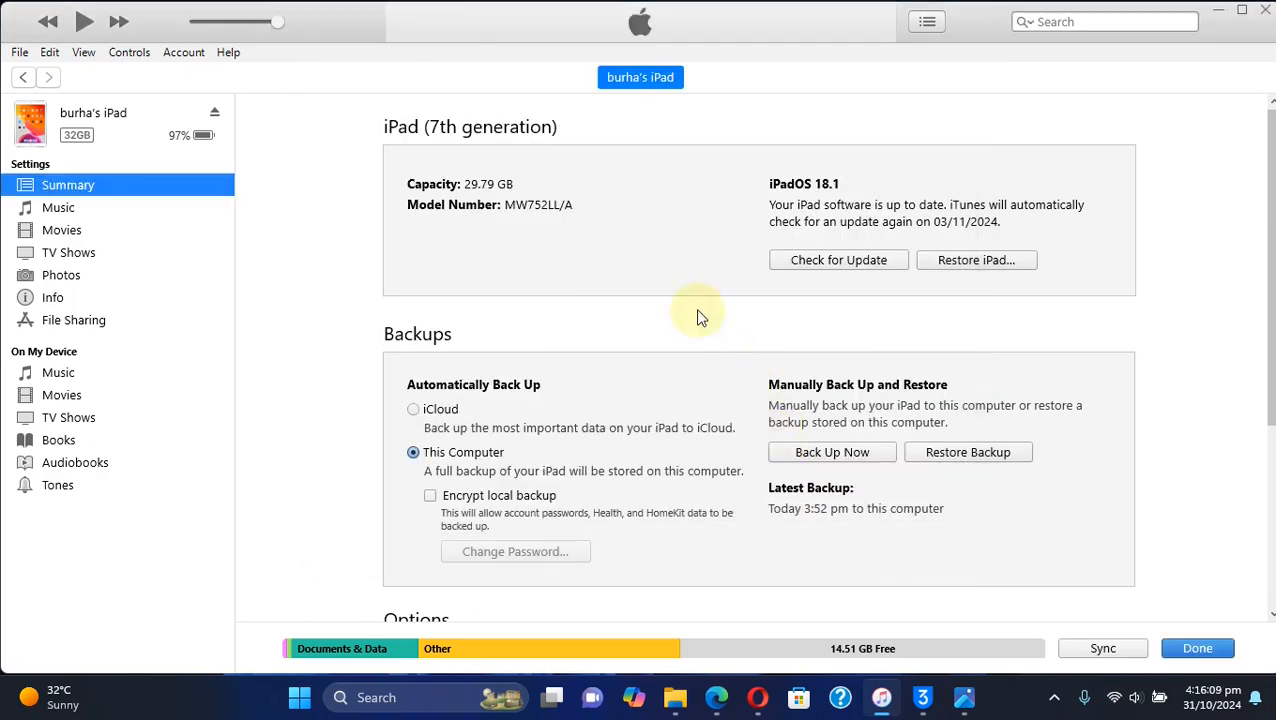
pyautogui.click(976, 260)
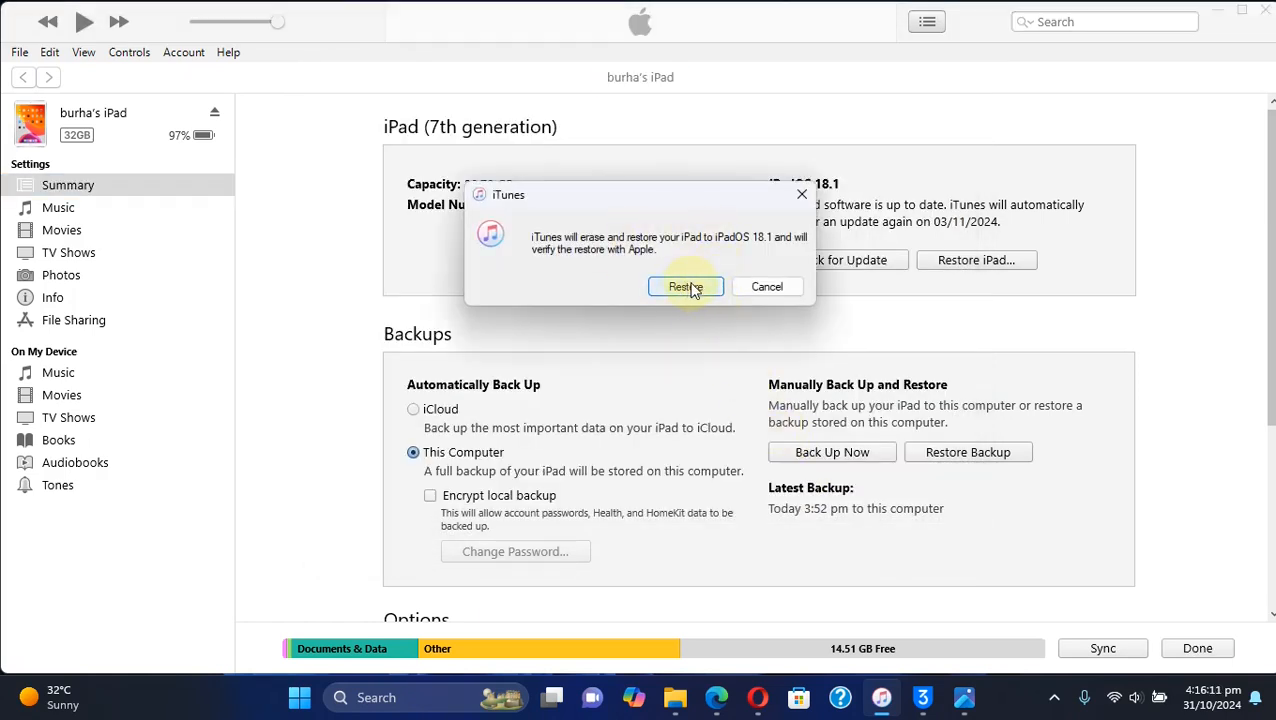
pyautogui.click(766, 286)
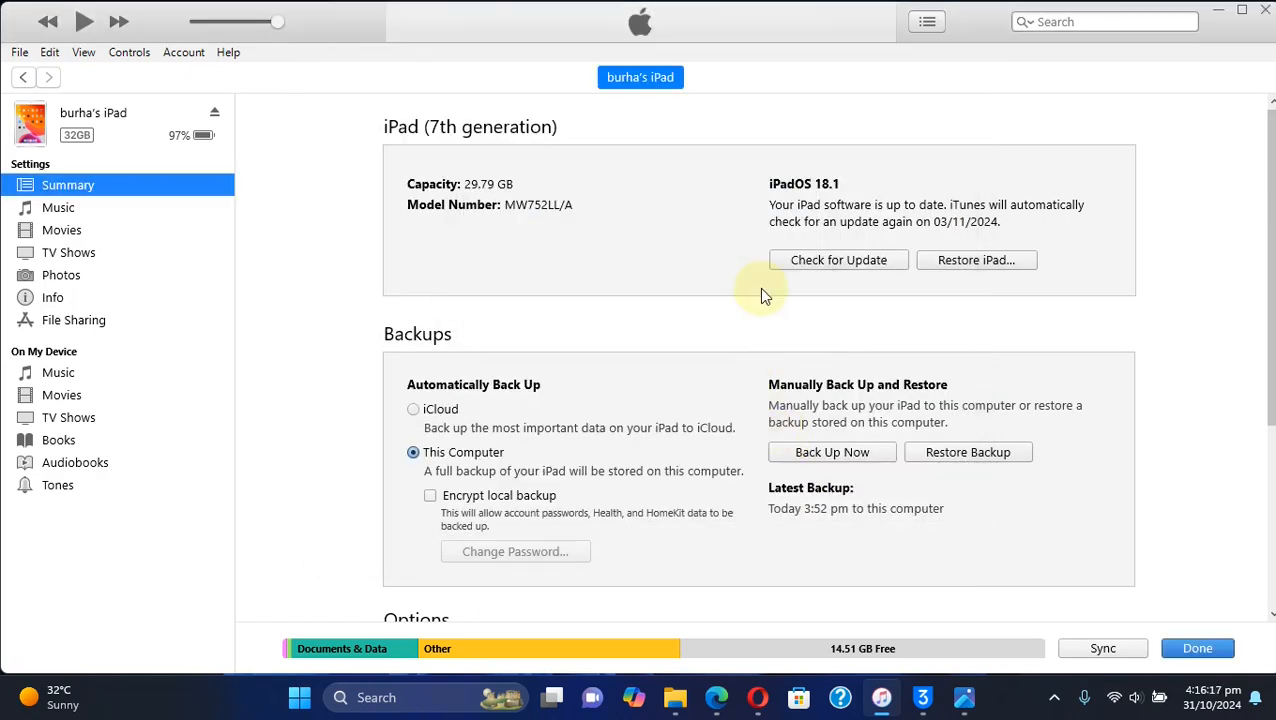
pyautogui.moveTo(967, 452)
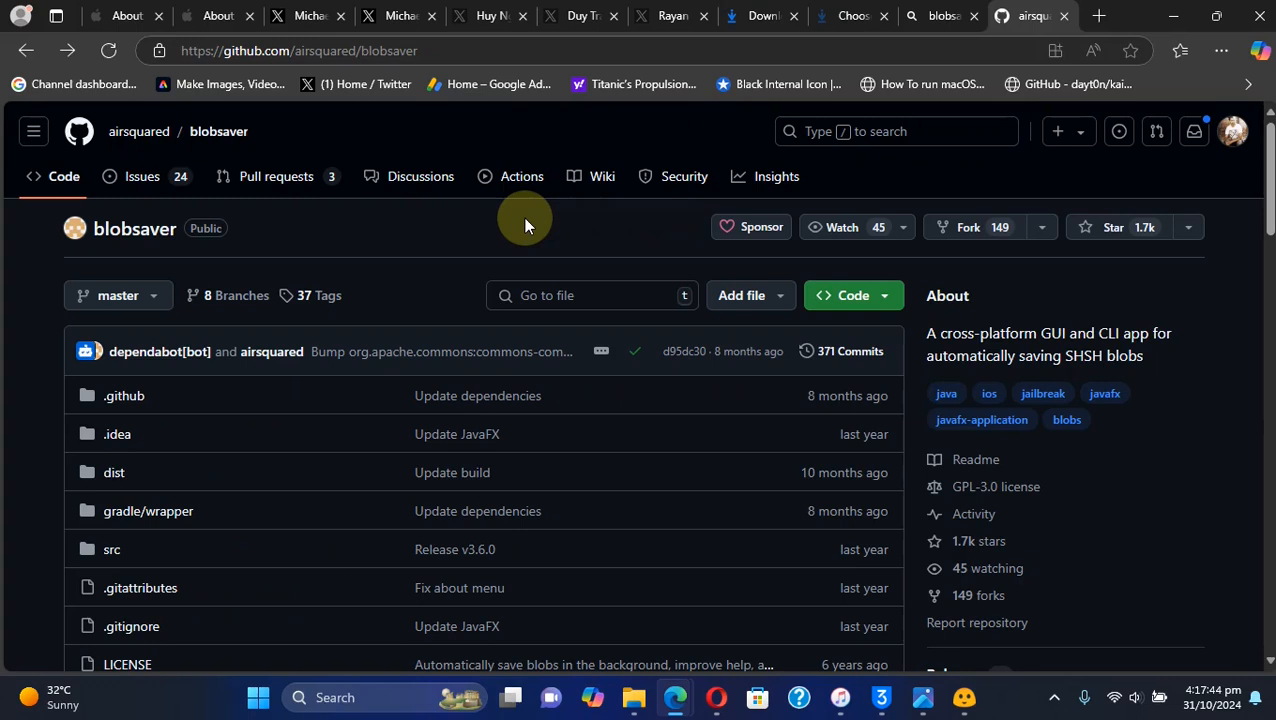
pyautogui.moveTo(380, 248)
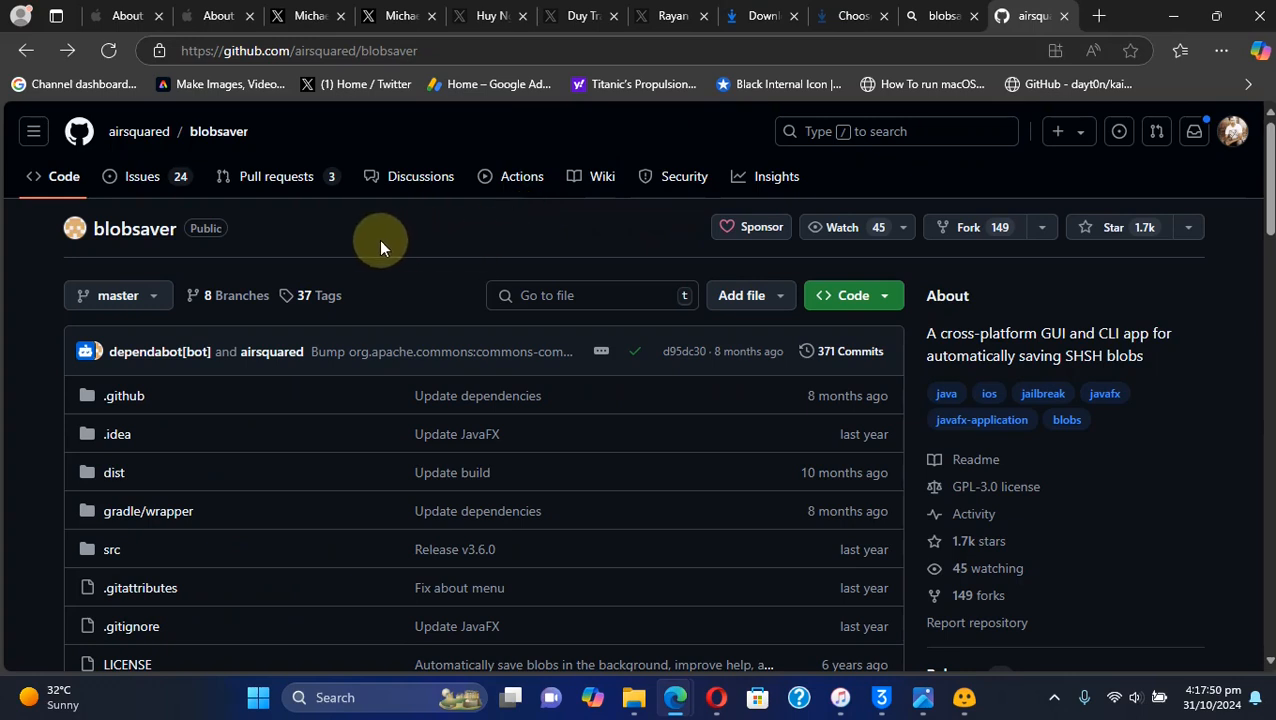
pyautogui.moveTo(1268, 210)
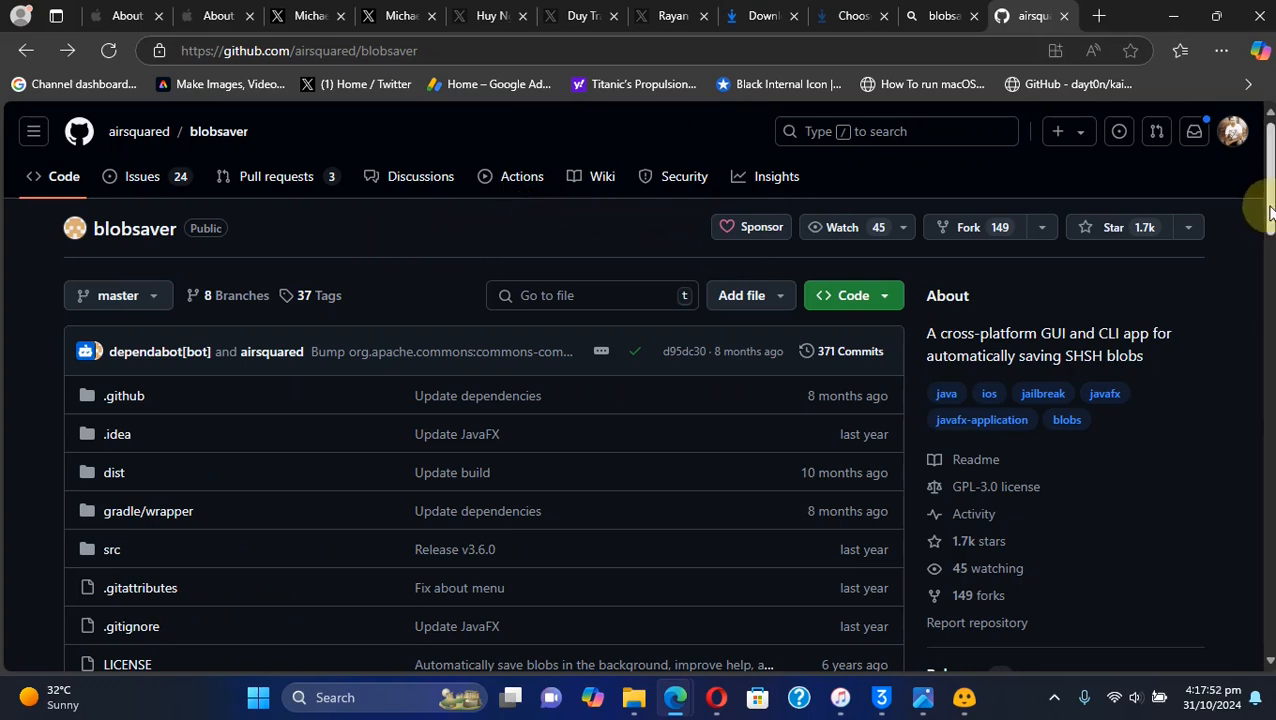
# - Open the v3.6.0 Latest release from the blobsaver repo's Releases section
pyautogui.scroll(-3)
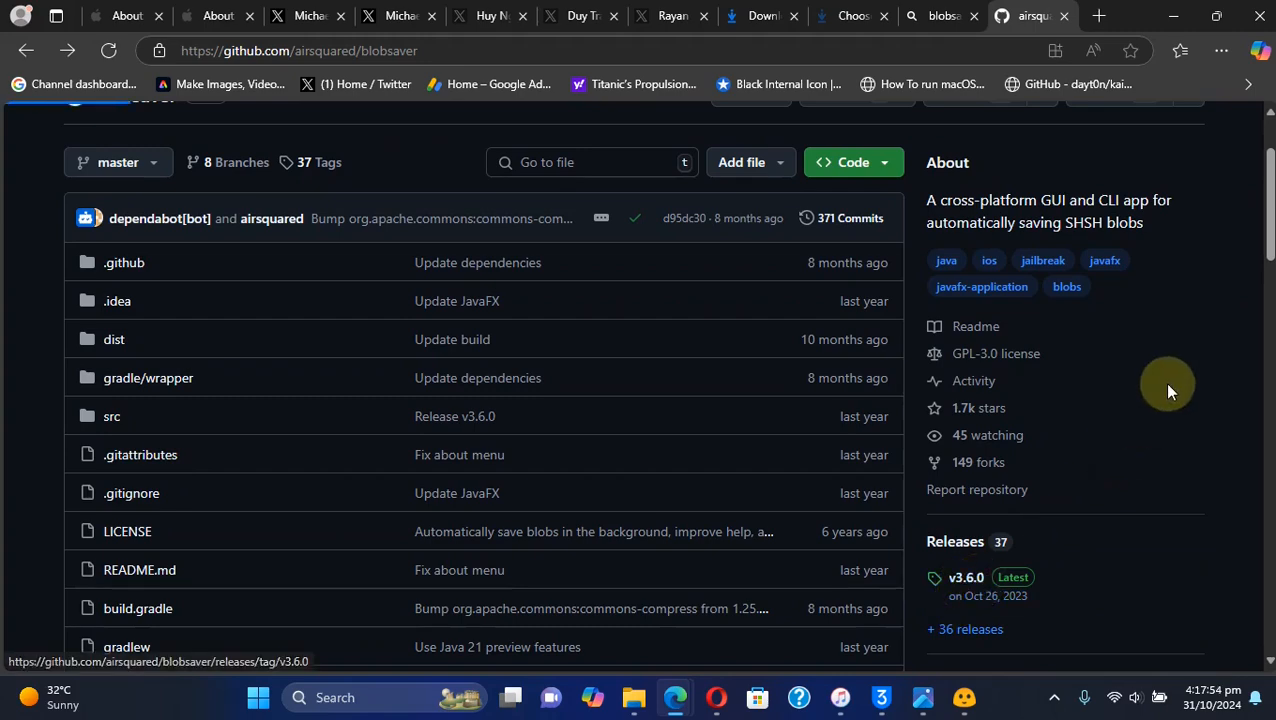
pyautogui.click(965, 577)
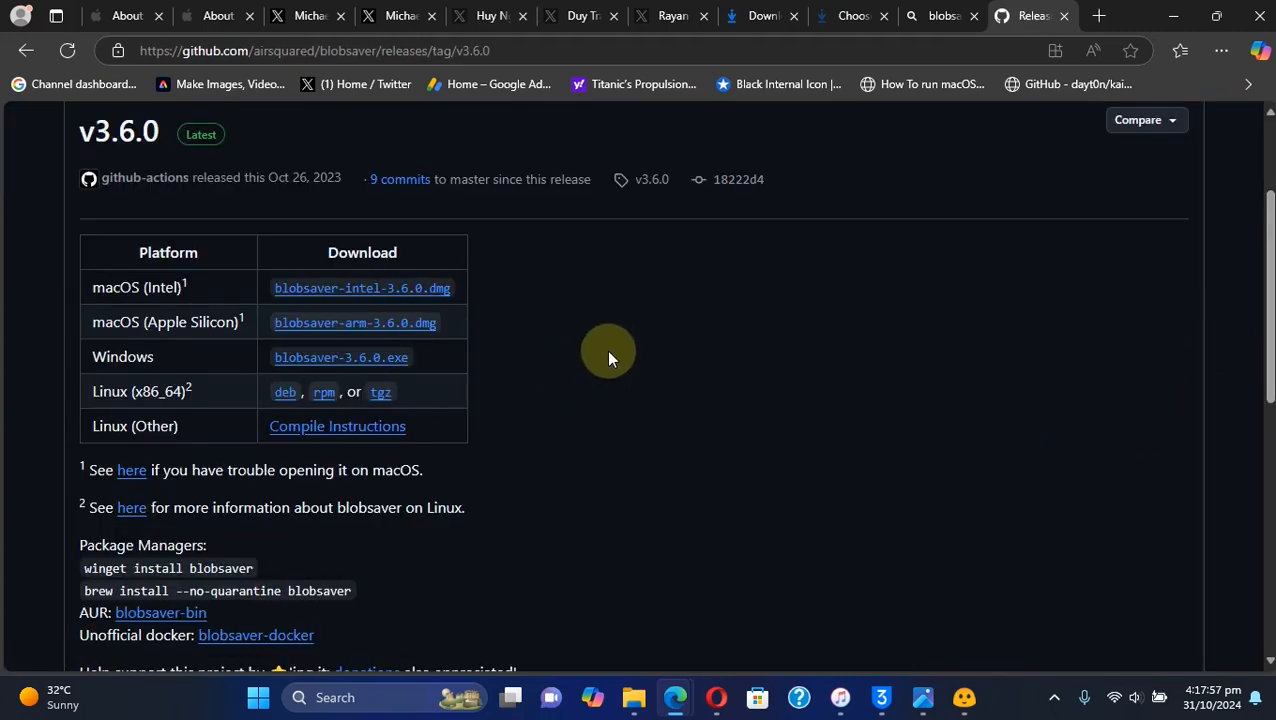
pyautogui.moveTo(520, 362)
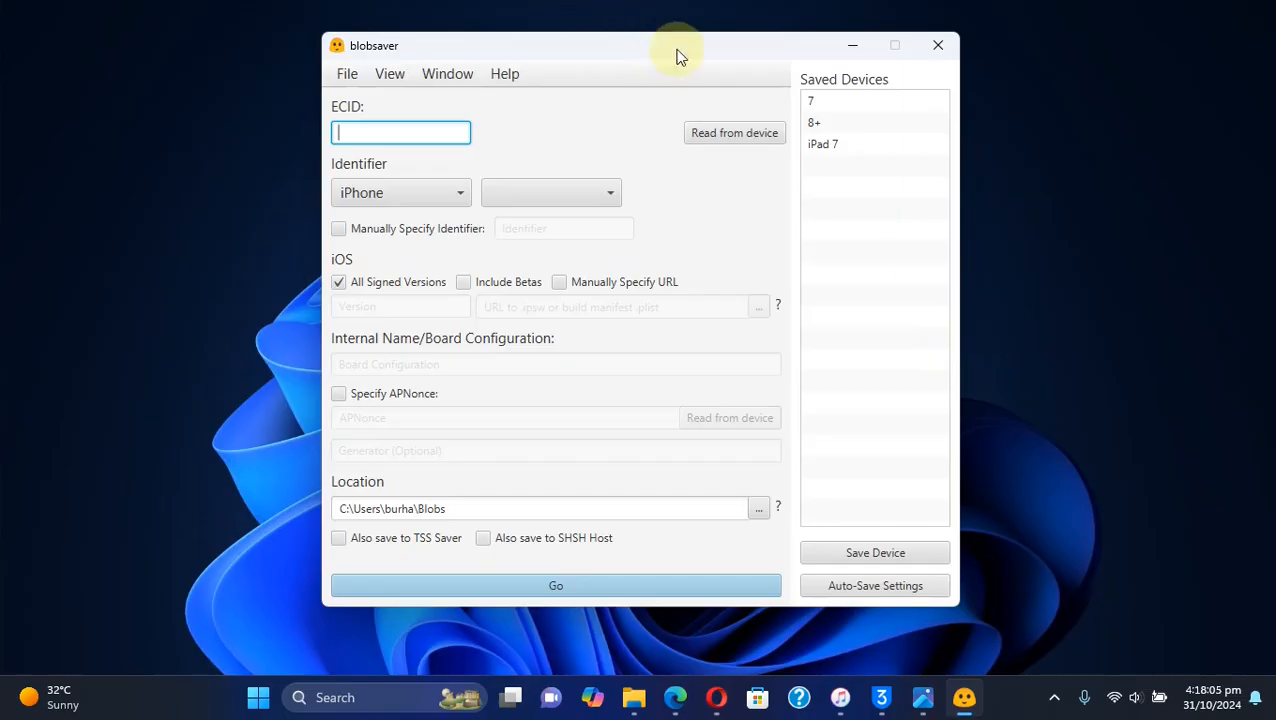
pyautogui.moveTo(630, 127)
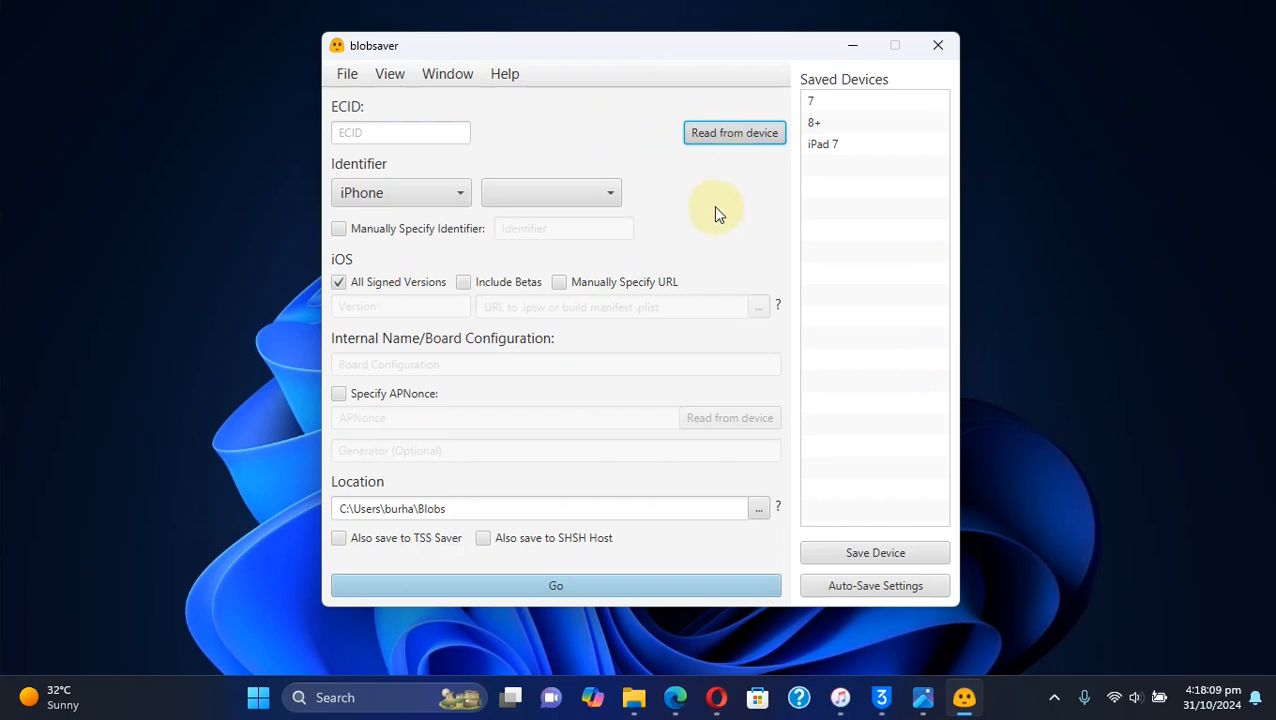
# - Read the iPad's details, enable betas, SHSH Host and TSS Saver, and start saving
pyautogui.click(734, 132)
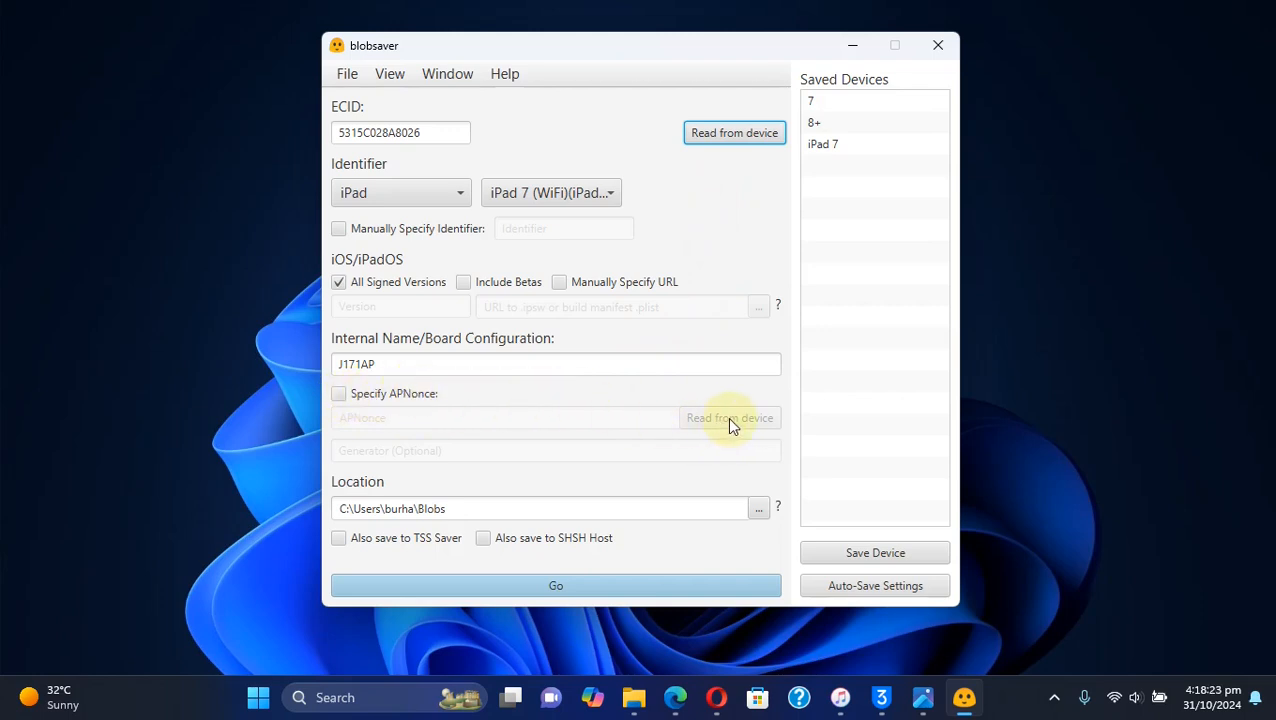
pyautogui.moveTo(710, 383)
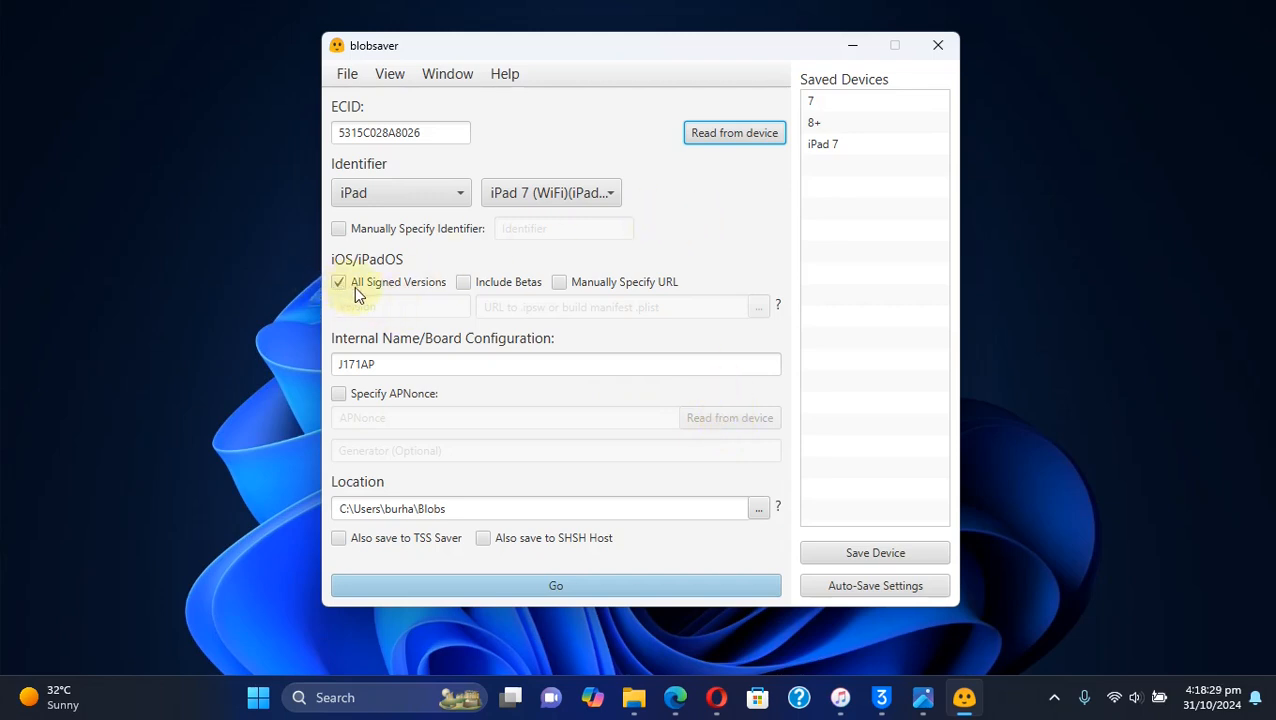
pyautogui.click(463, 281)
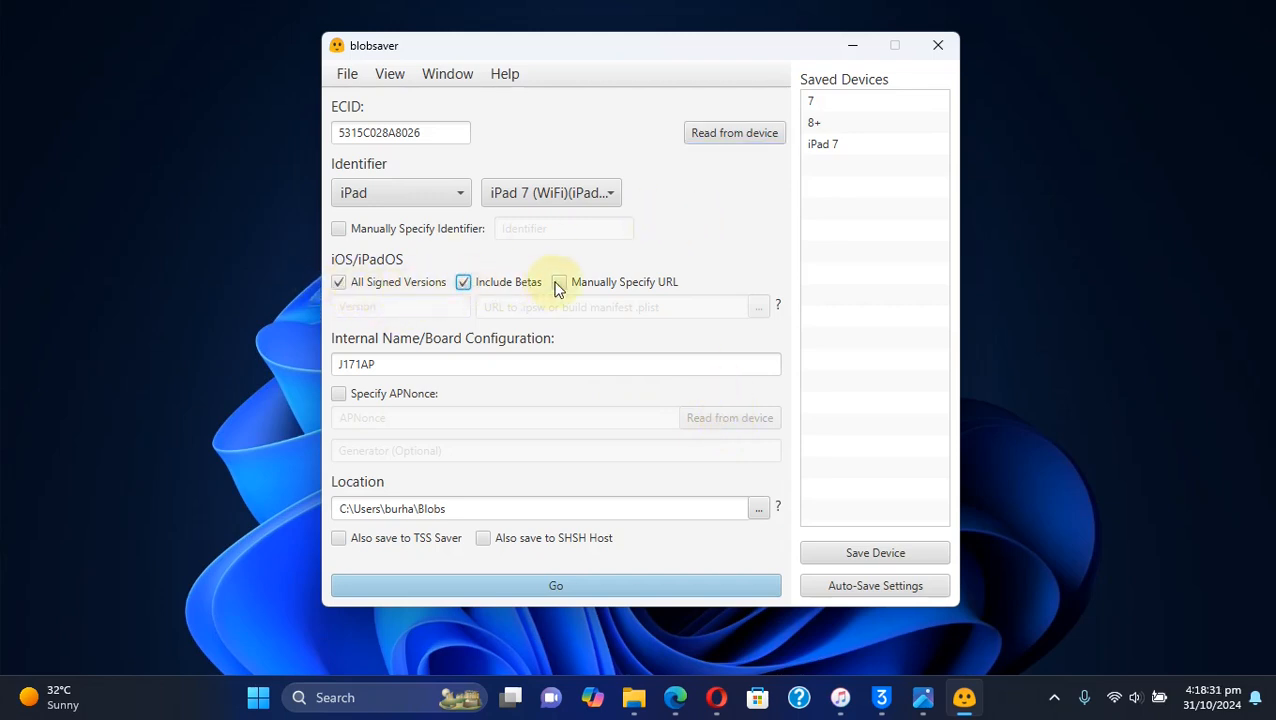
pyautogui.click(483, 537)
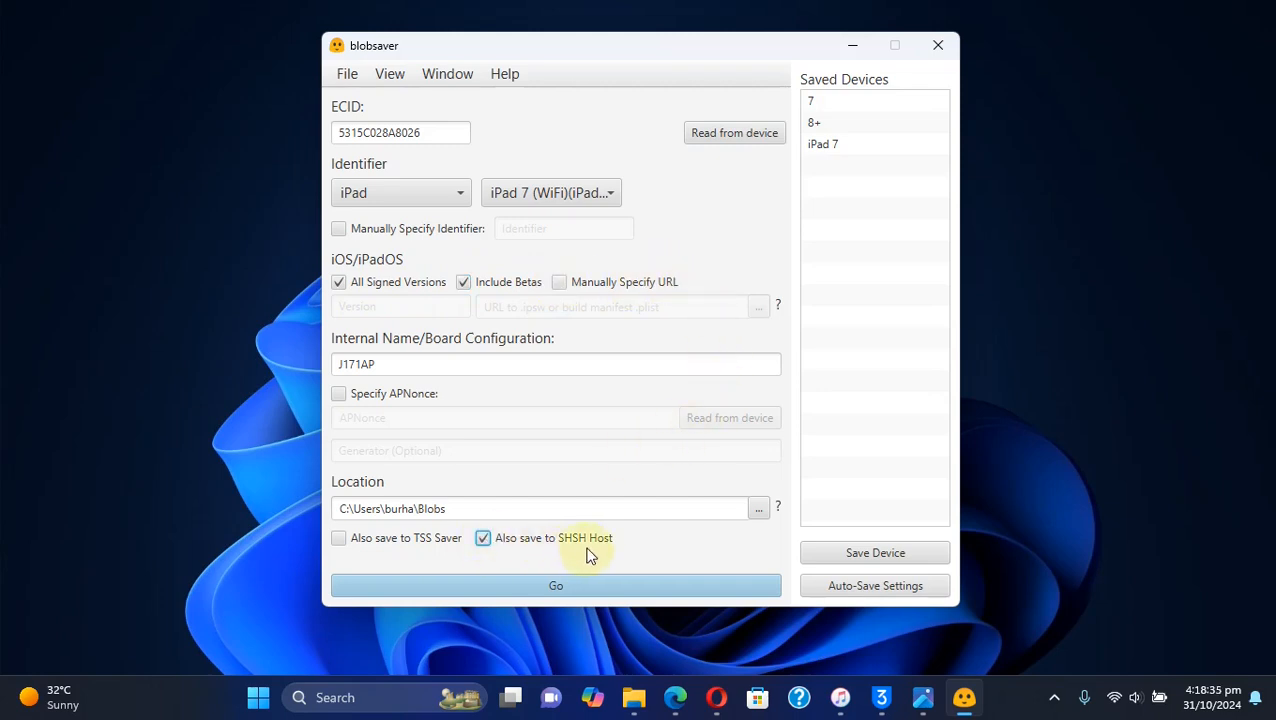
pyautogui.click(338, 537)
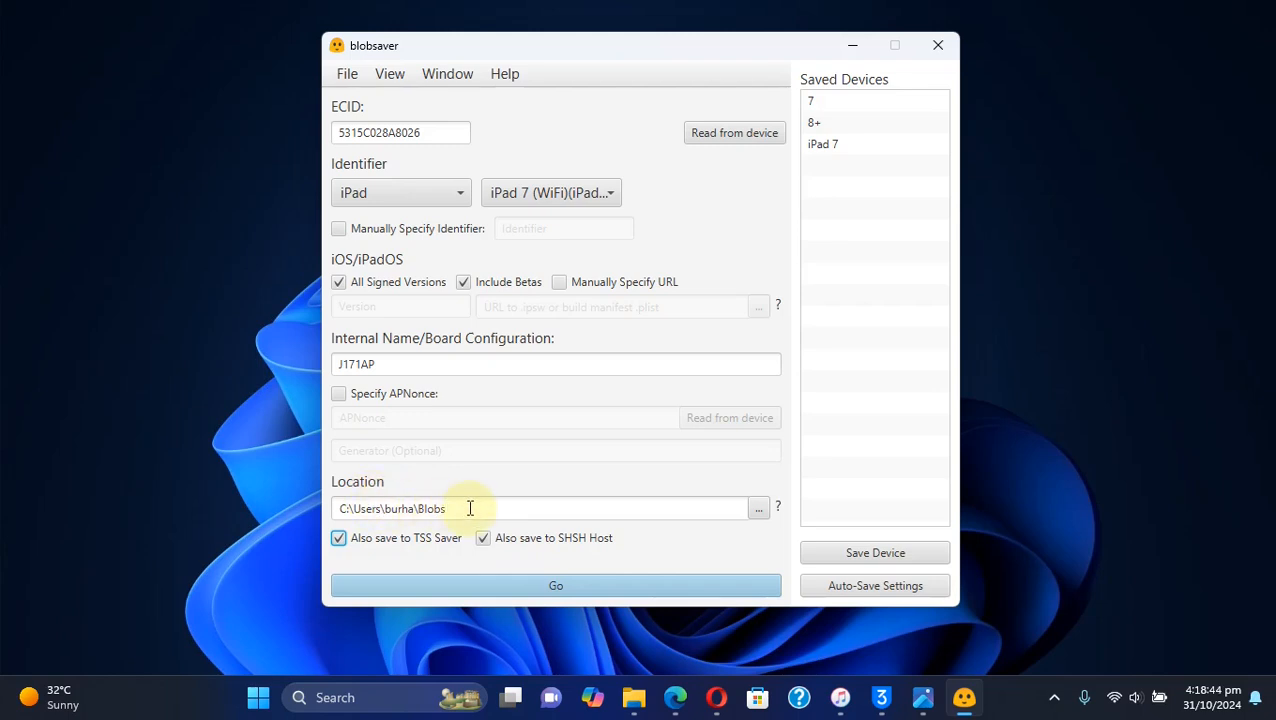
pyautogui.click(555, 585)
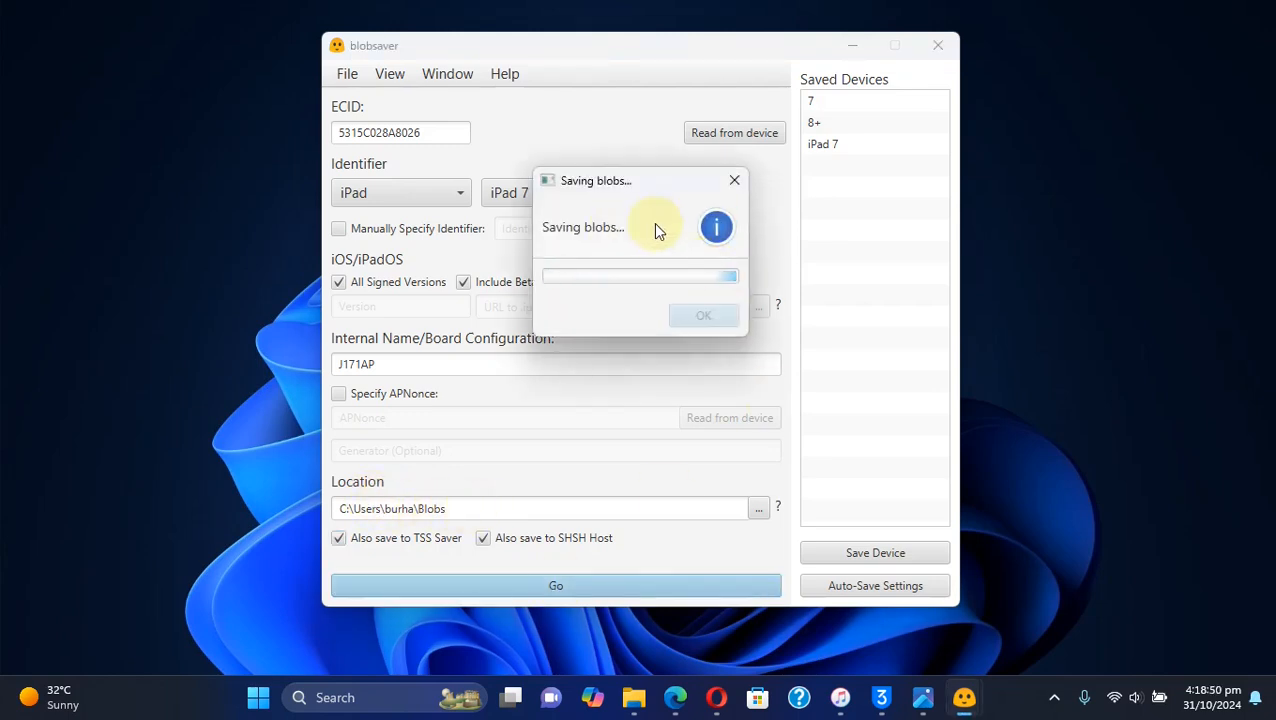
pyautogui.moveTo(1123, 265)
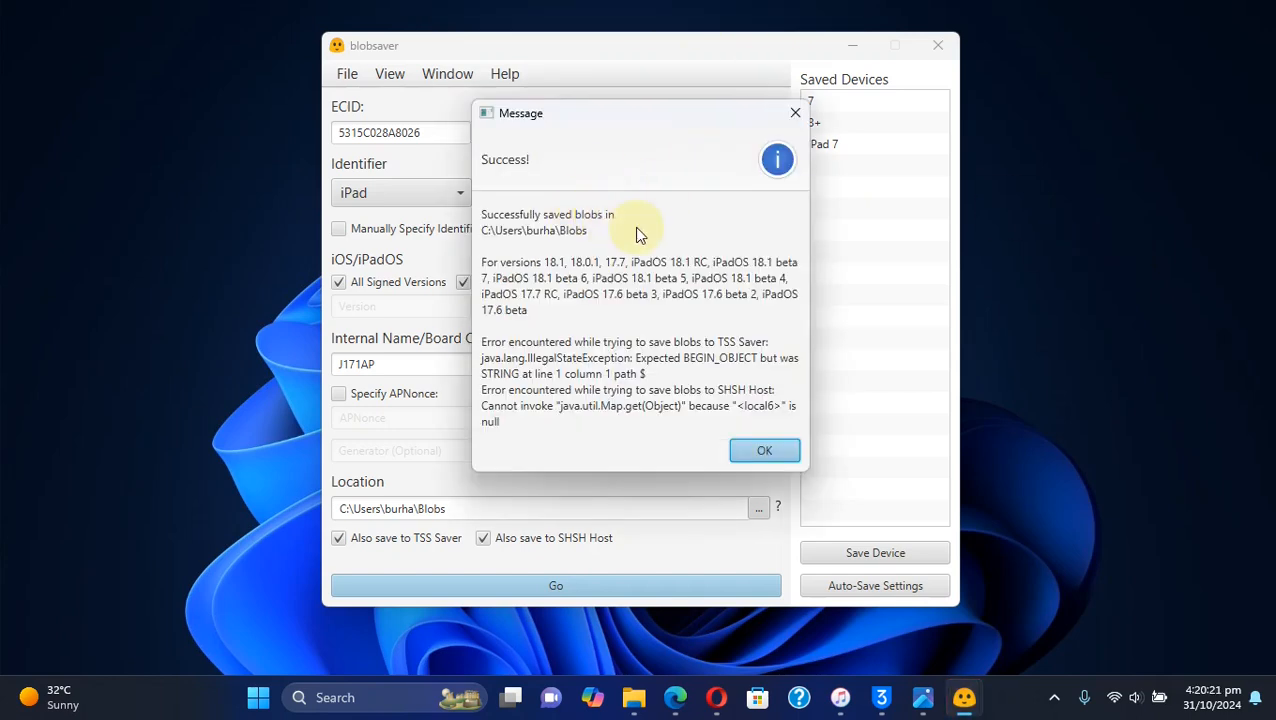
pyautogui.moveTo(645, 245)
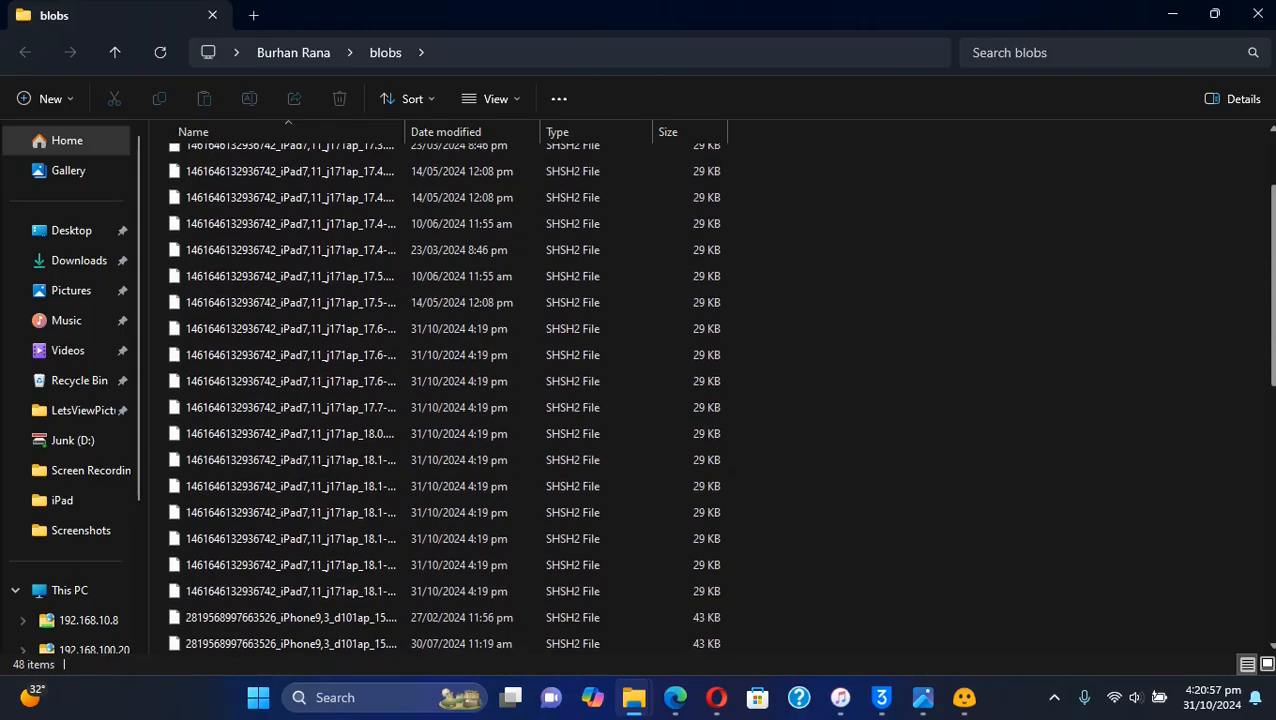
# - Scroll through the saved iPad 7 SHSH2 files in the Blobs folder
pyautogui.scroll(-3)
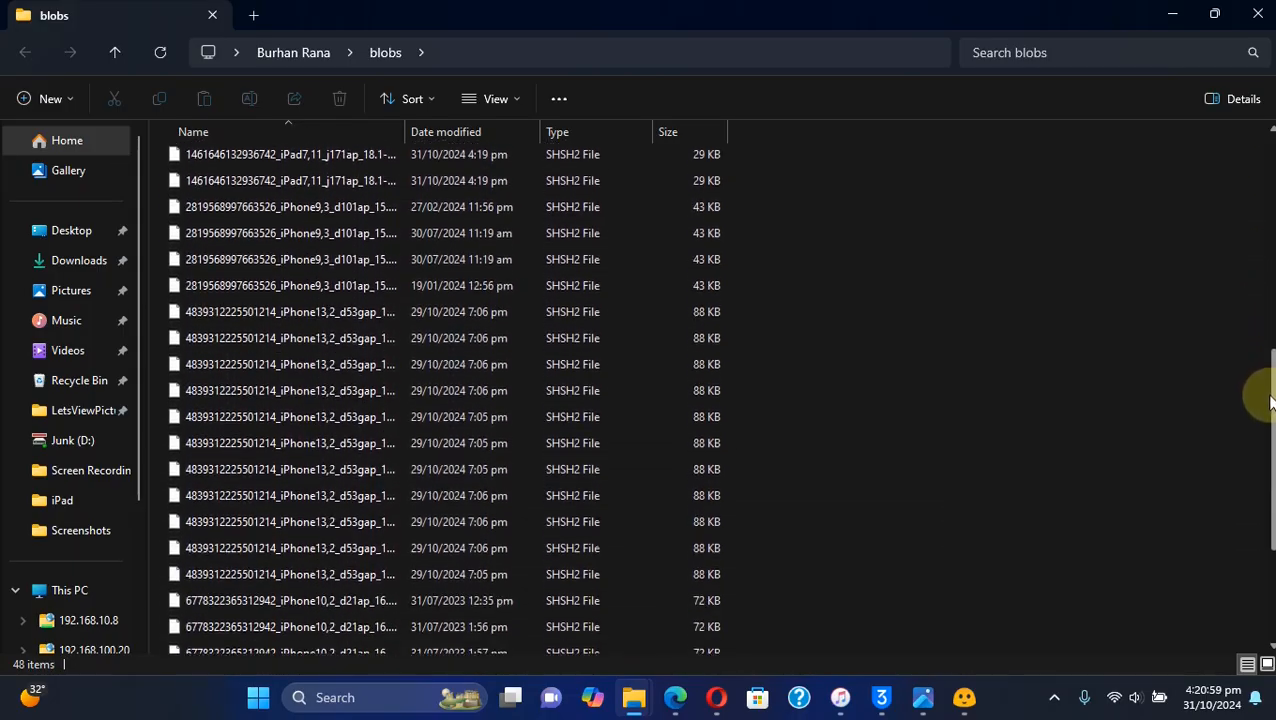